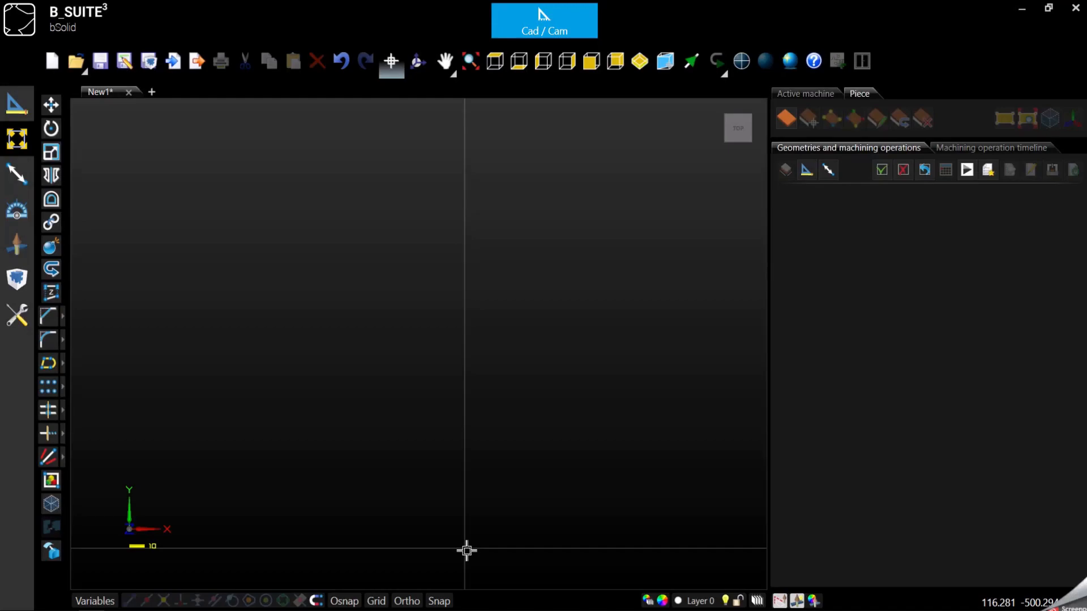
mouse_move(98, 385)
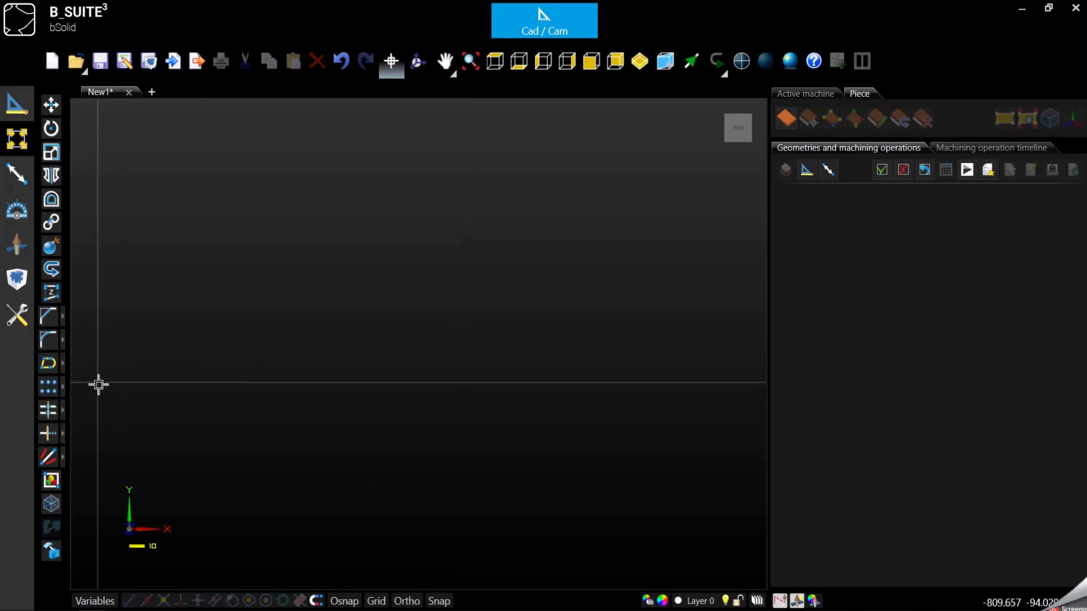
mouse_move(49, 386)
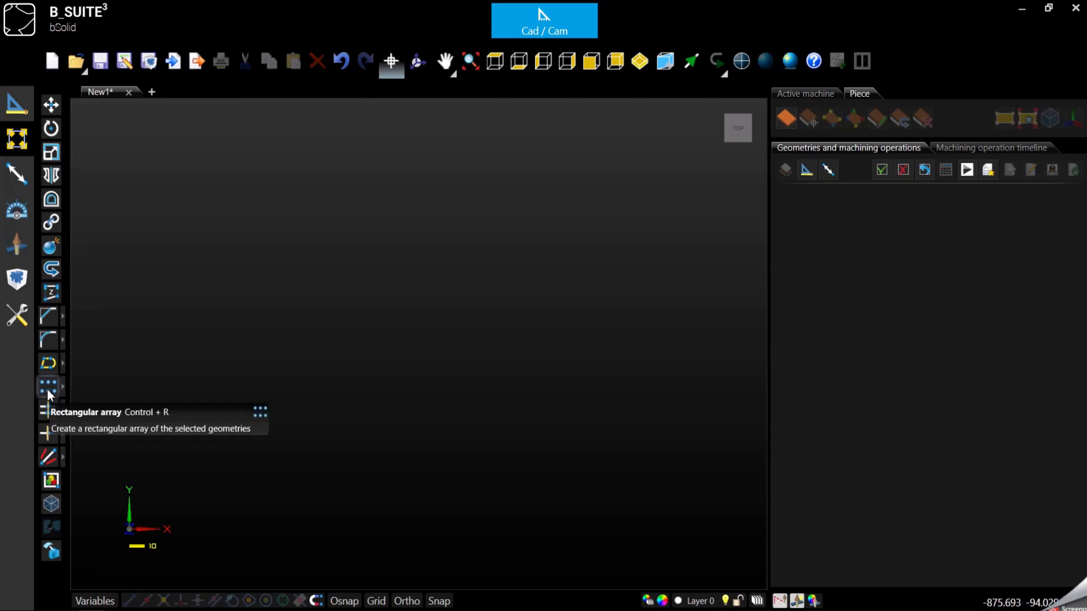
mouse_move(175, 343)
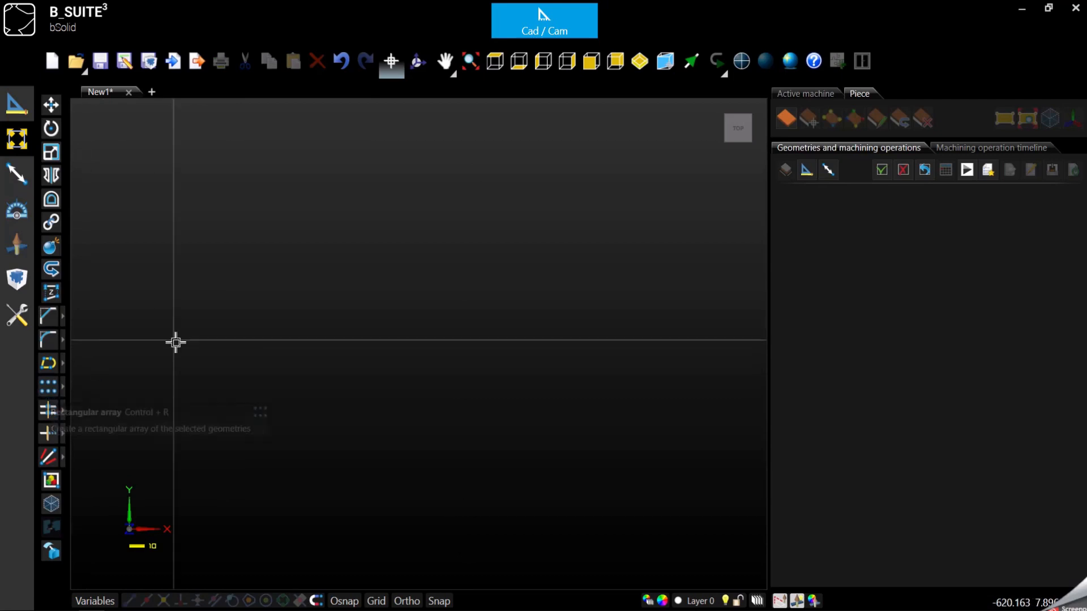
mouse_move(81, 136)
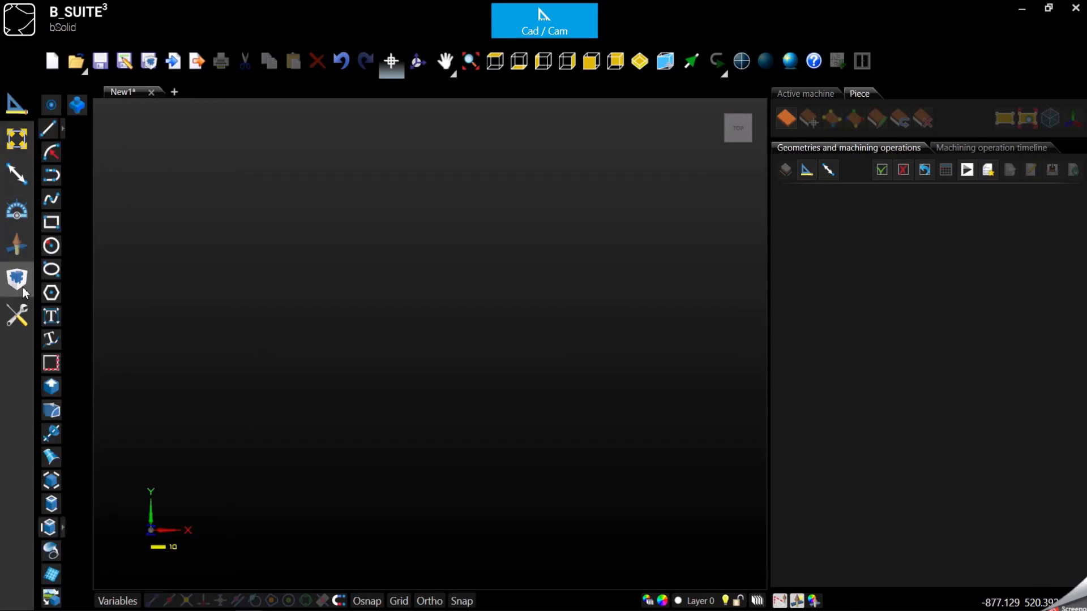
mouse_move(69, 264)
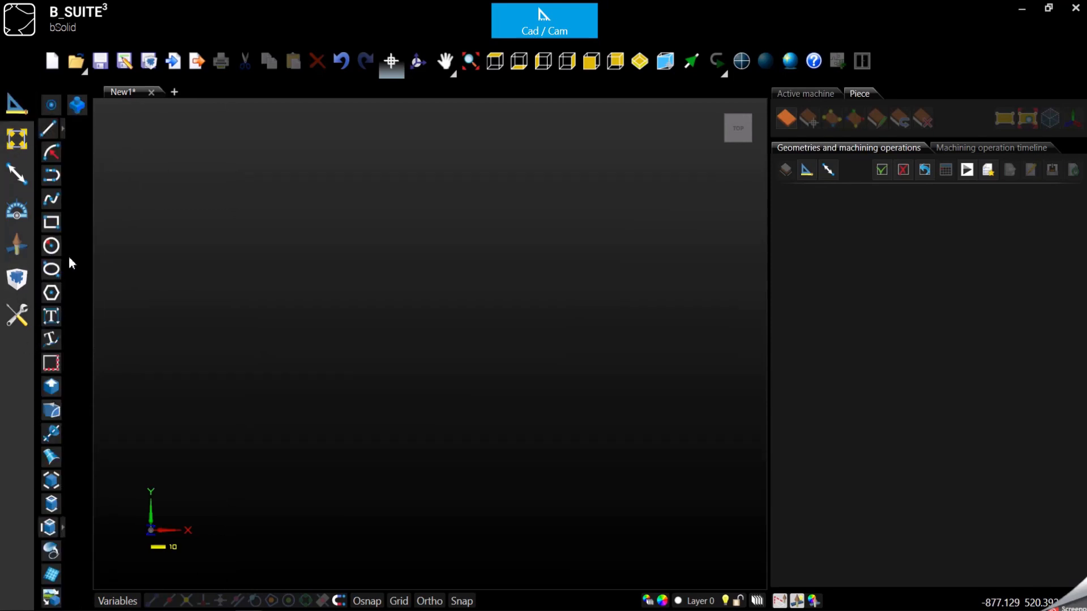
mouse_move(50, 247)
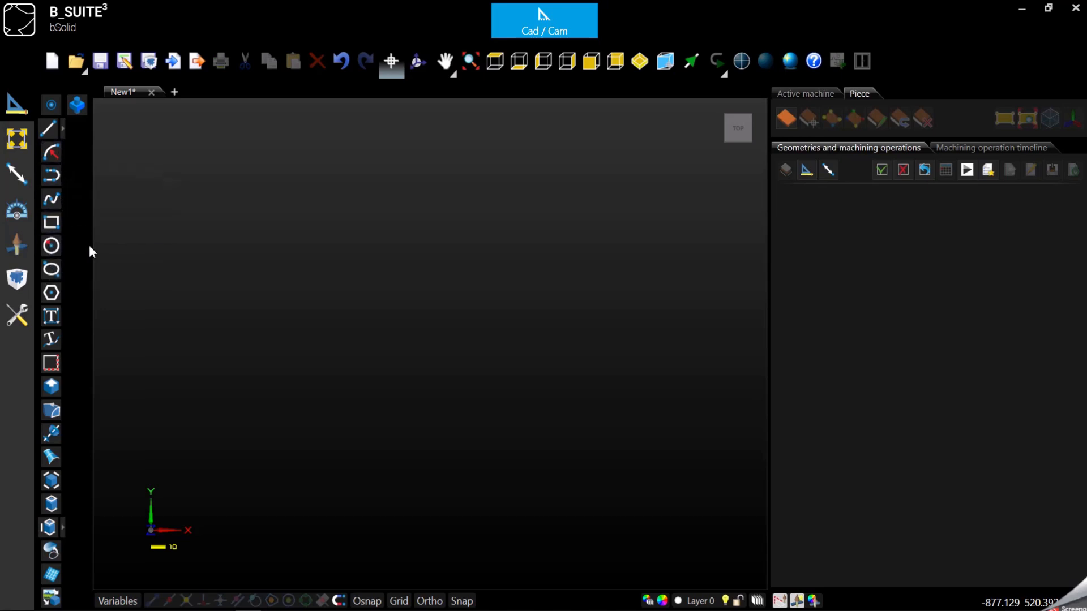
mouse_move(51, 128)
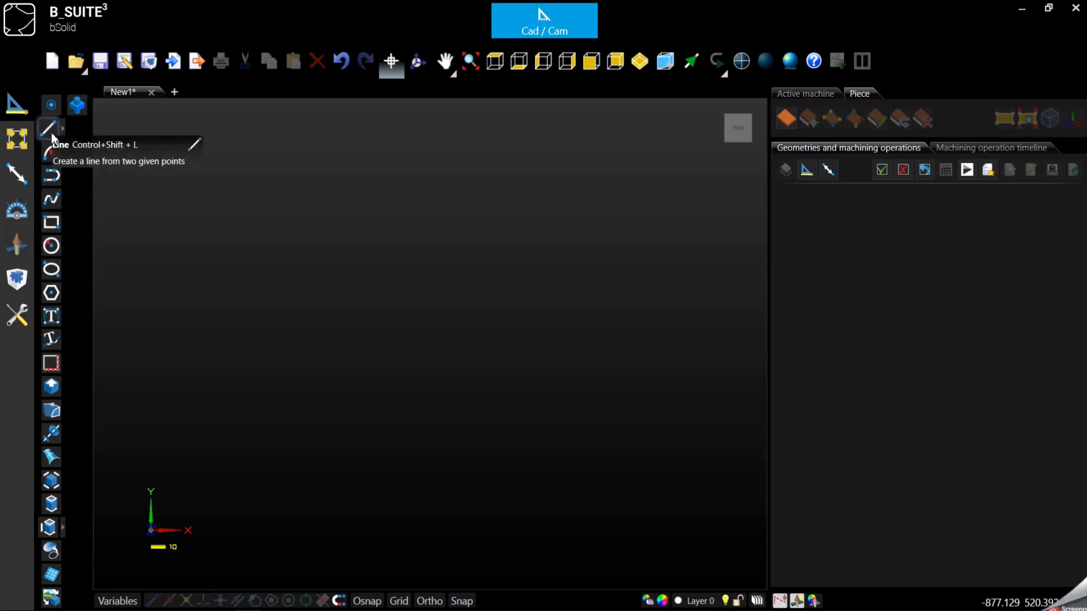
mouse_move(52, 246)
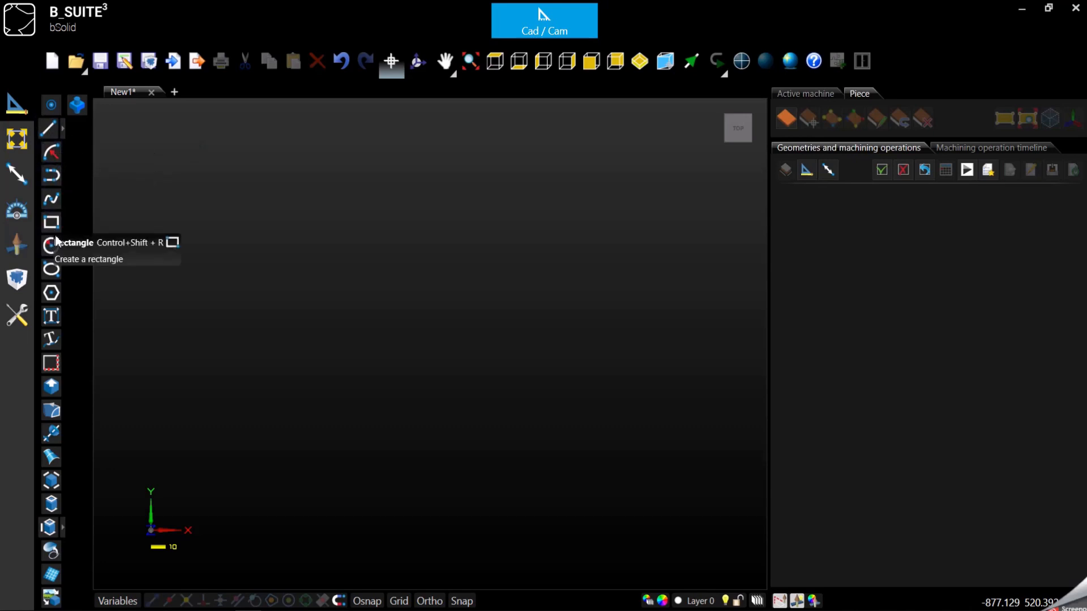
- Draw a circle of radius 4 mm left of the drawing centre
left_click(50, 245)
type("4")
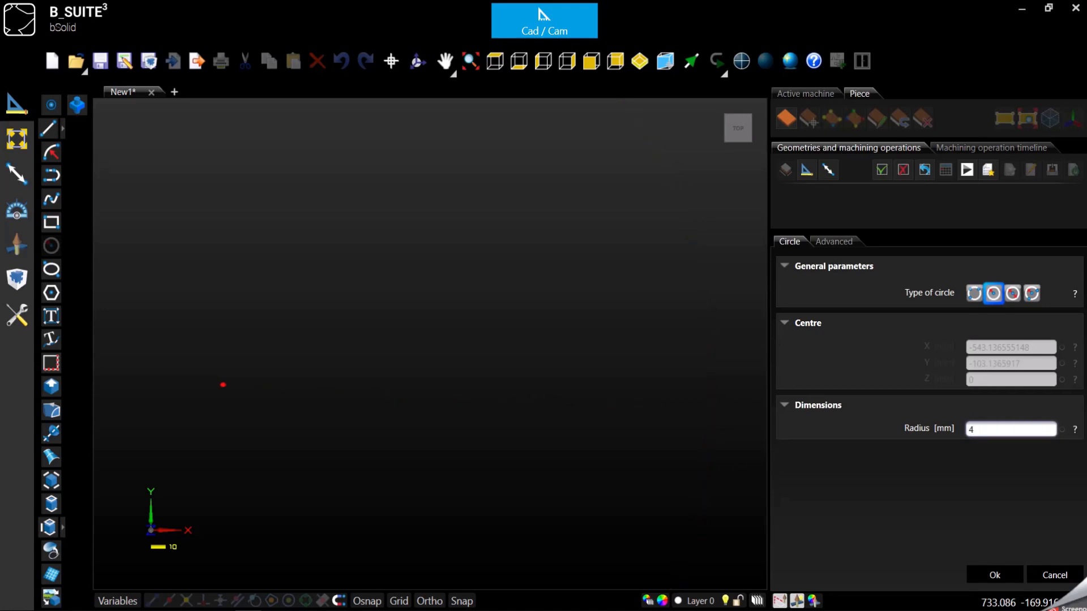
left_click(993, 575)
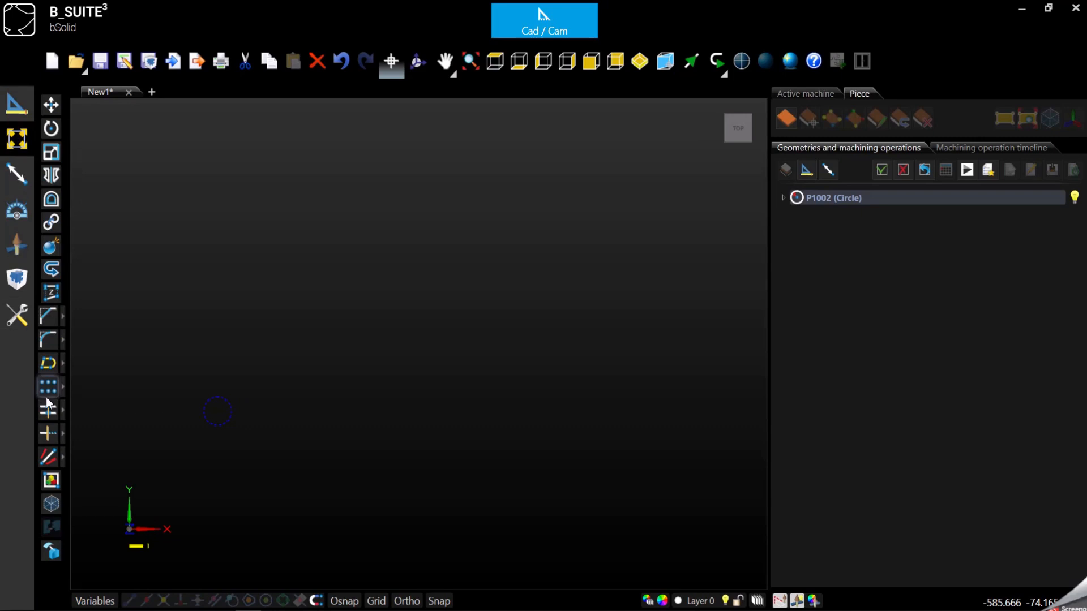
mouse_move(49, 387)
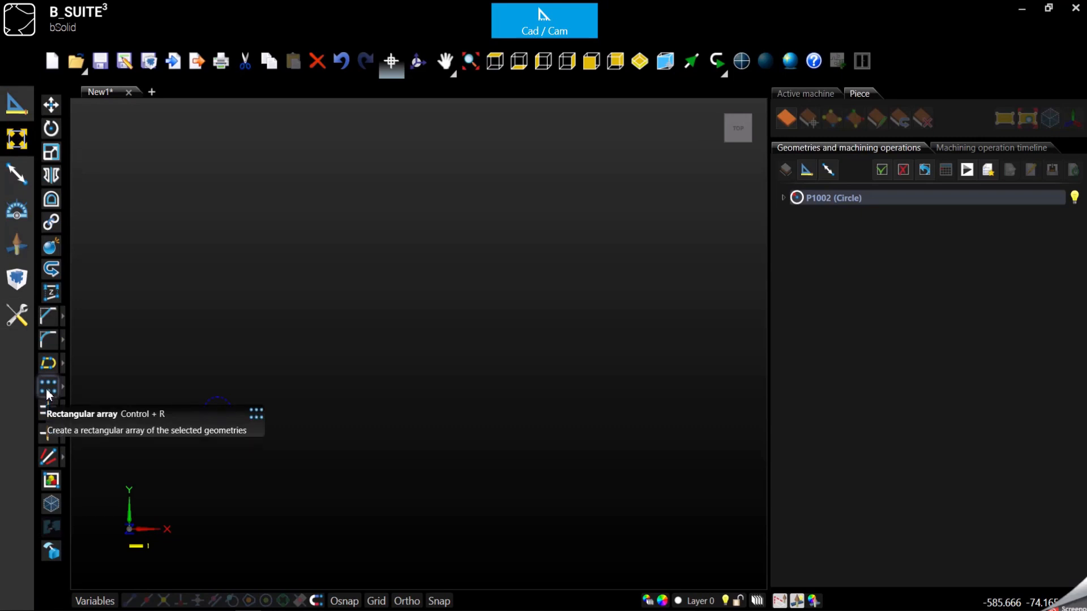
left_click(48, 386)
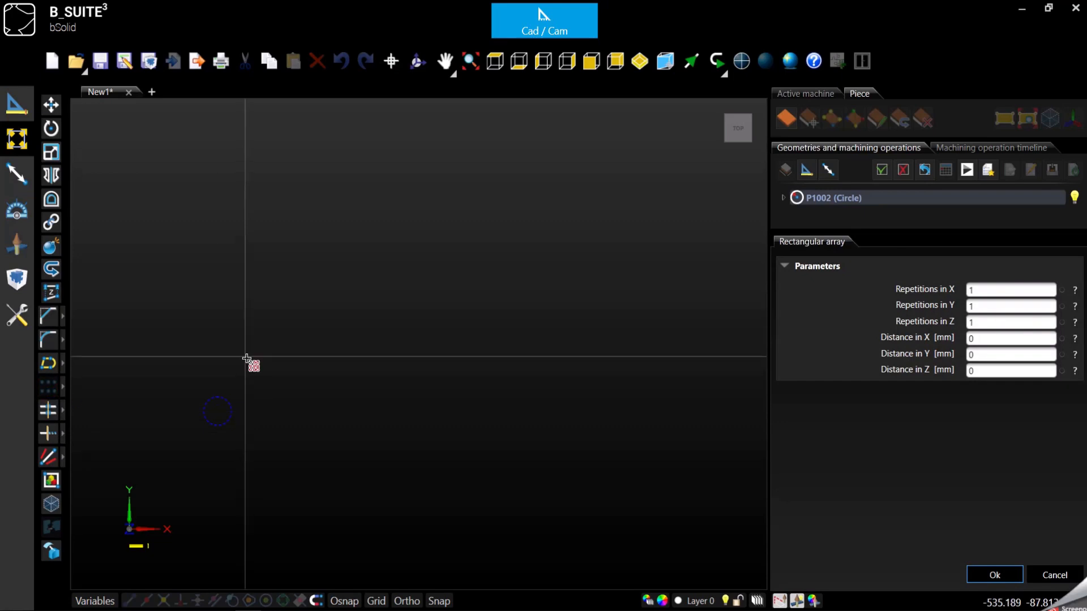
mouse_move(963, 540)
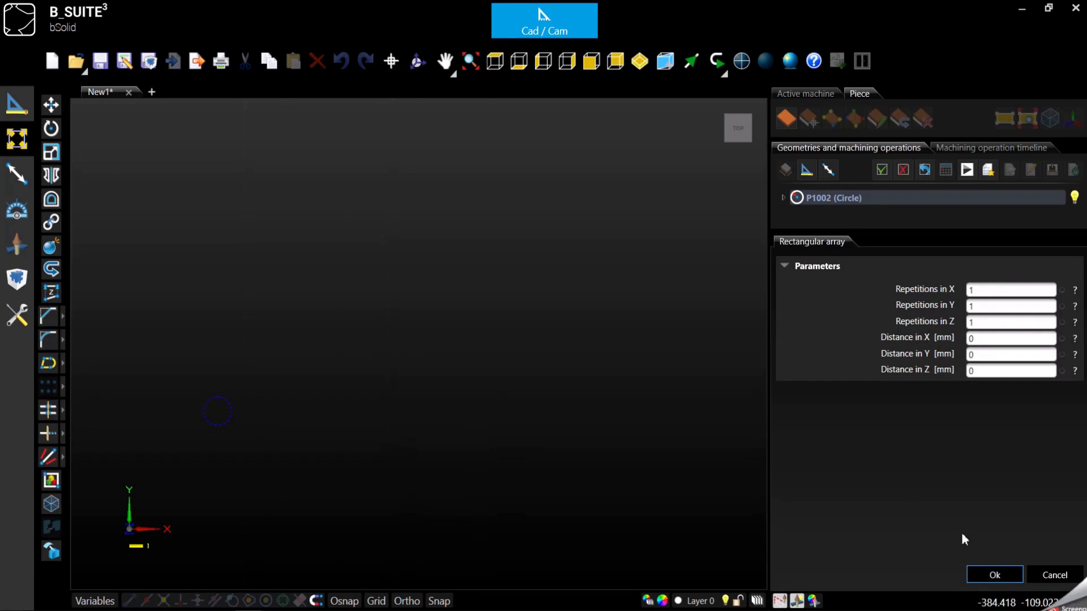
left_click(995, 574)
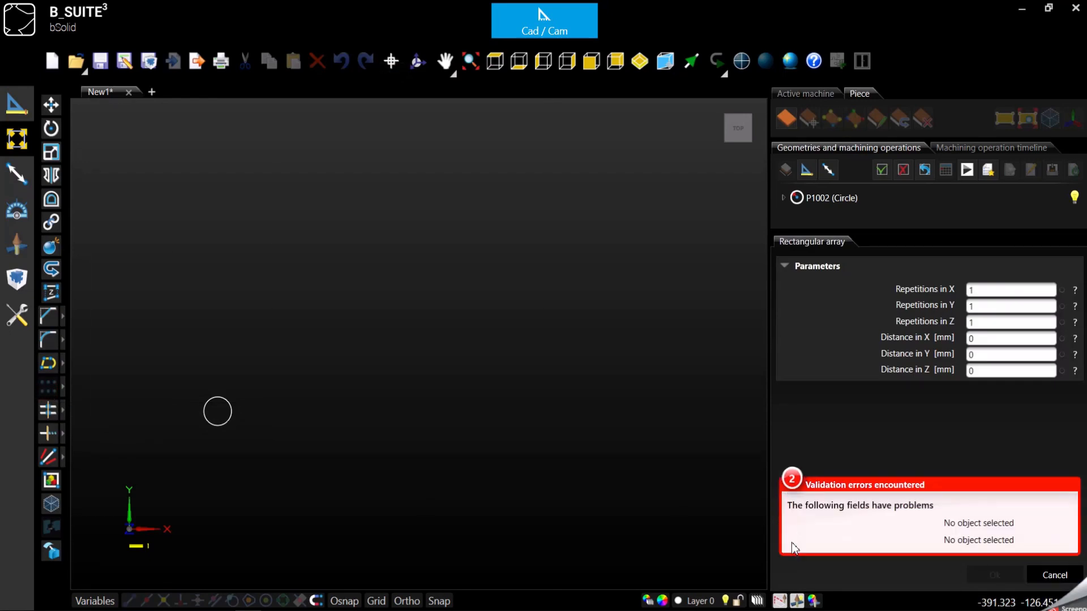
mouse_move(922, 532)
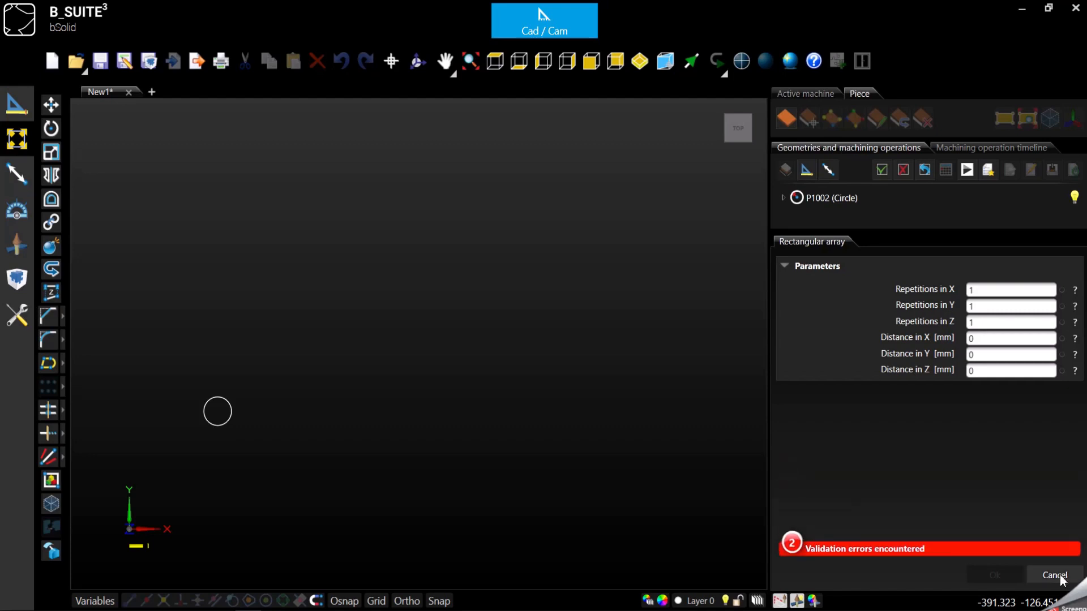
left_click(1053, 576)
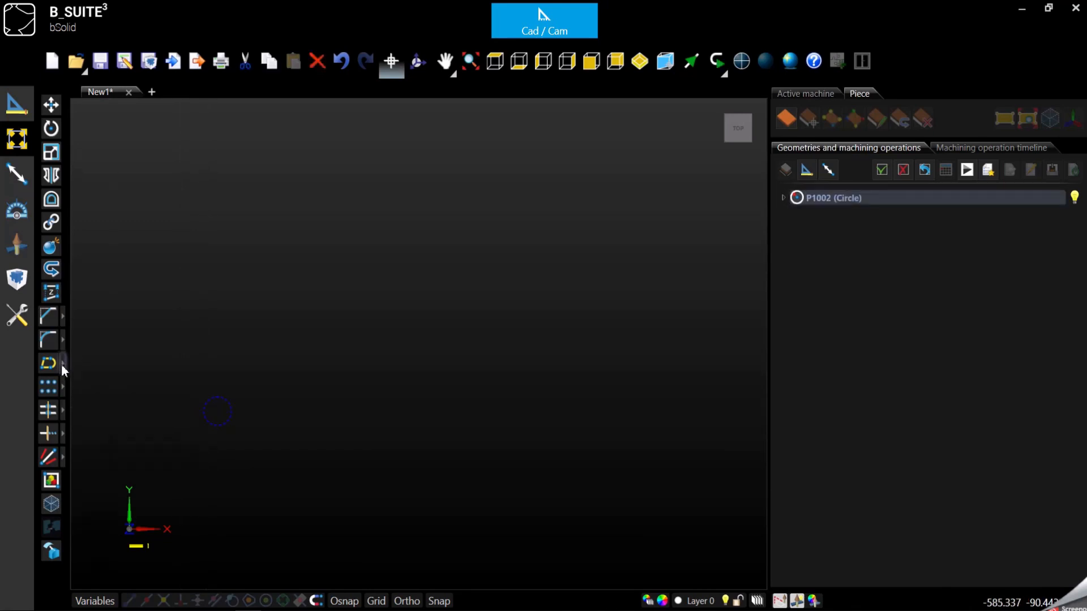
mouse_move(49, 386)
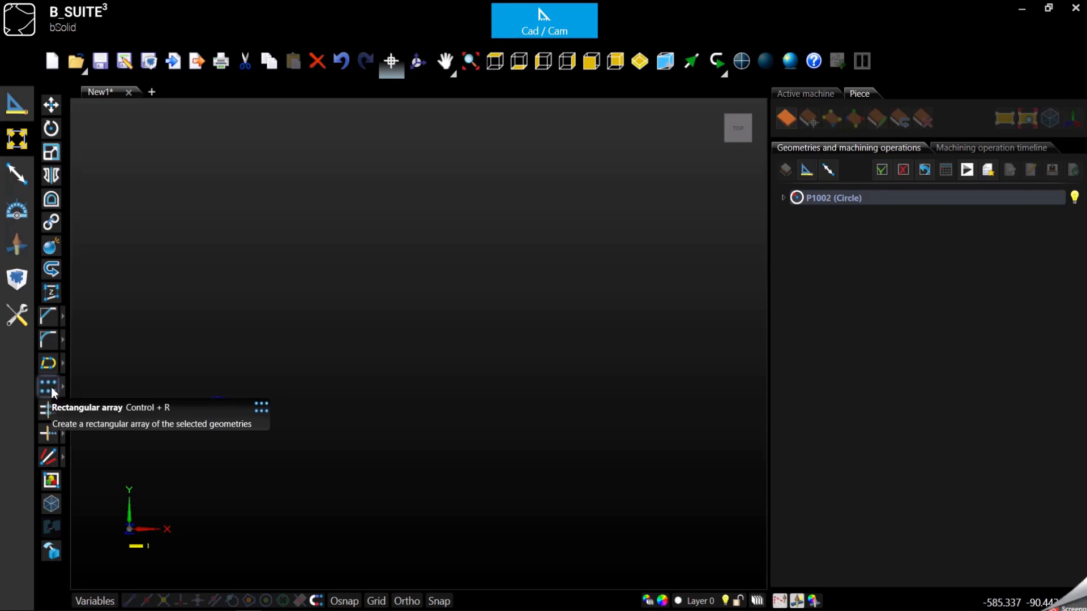
- Start a new rectangular array of the circle and step through its repetition and distance fields
left_click(47, 387)
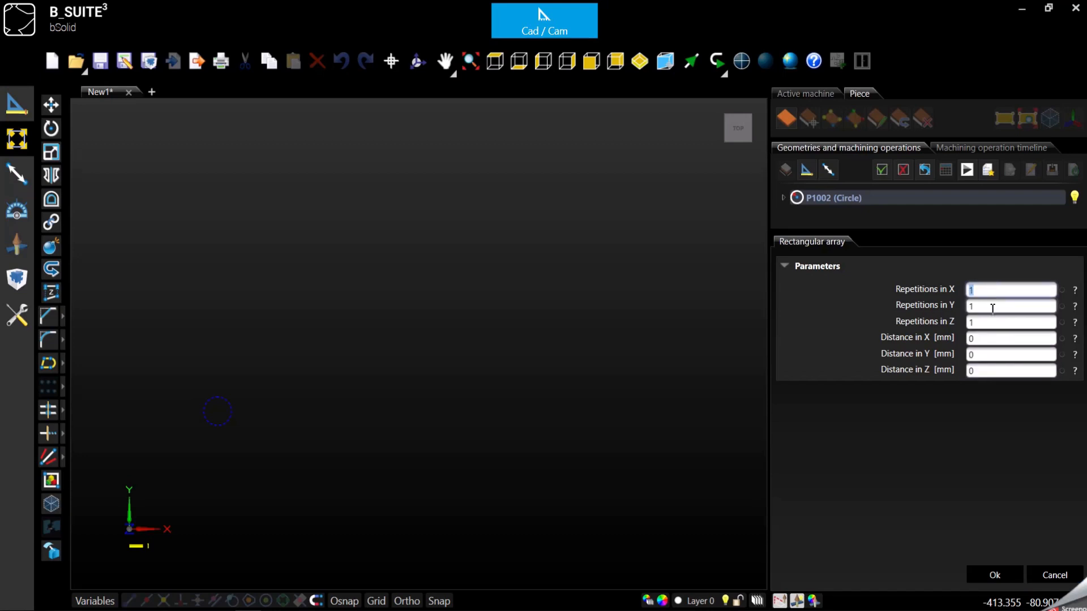
left_click(1009, 306)
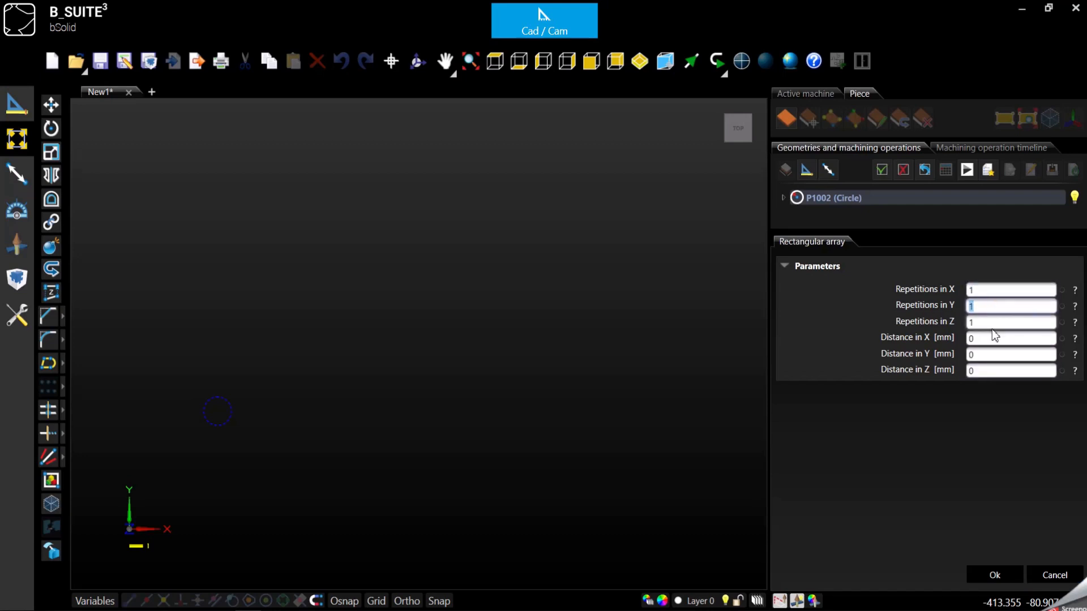
left_click(1009, 321)
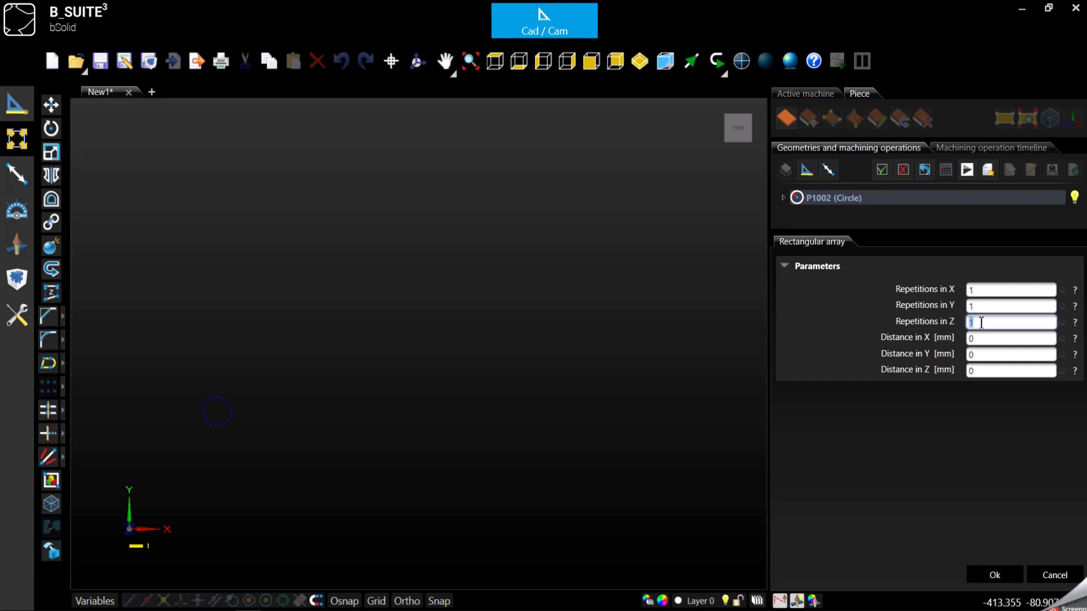
left_click(1010, 289)
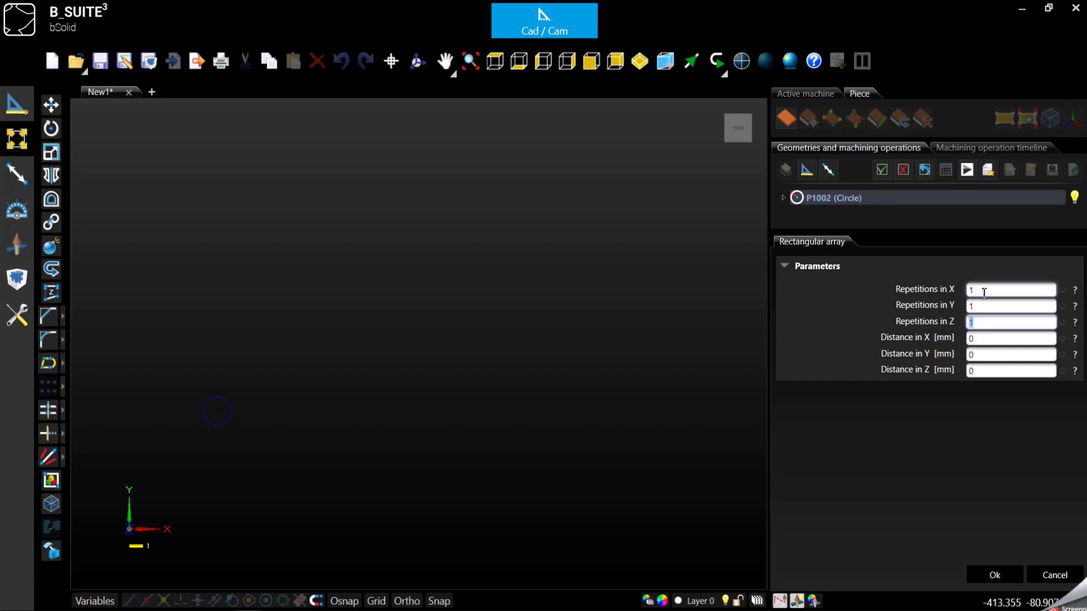
left_click(1010, 289)
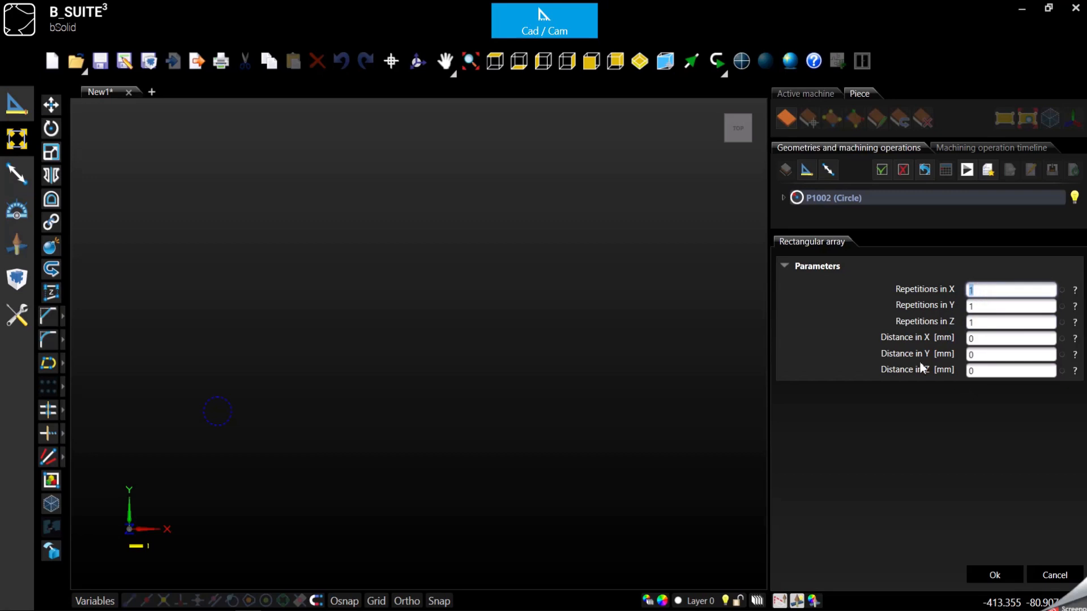
left_click(1010, 338)
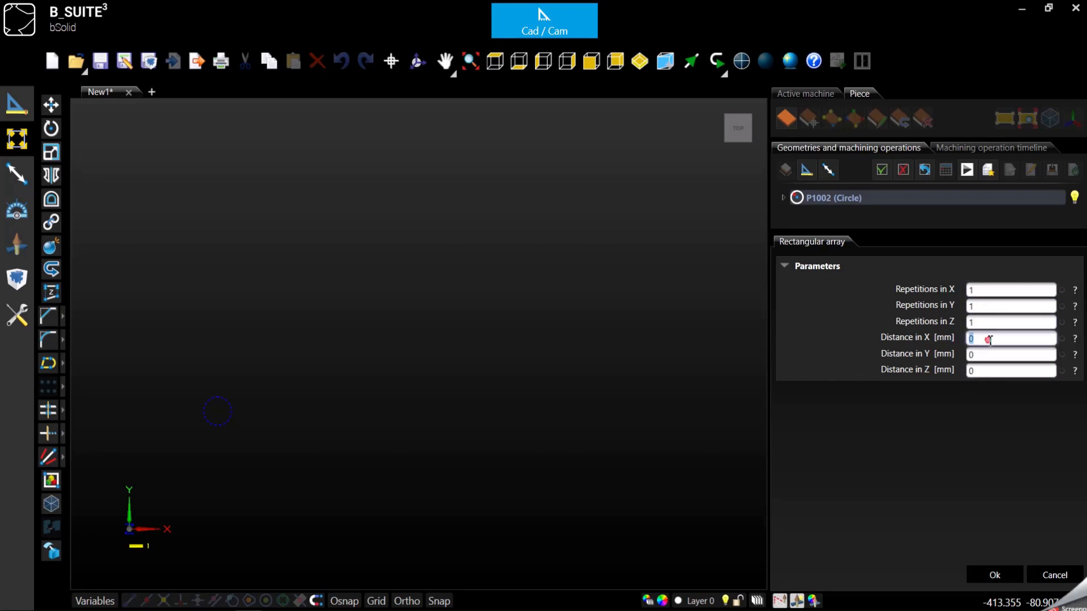
left_click(1010, 289)
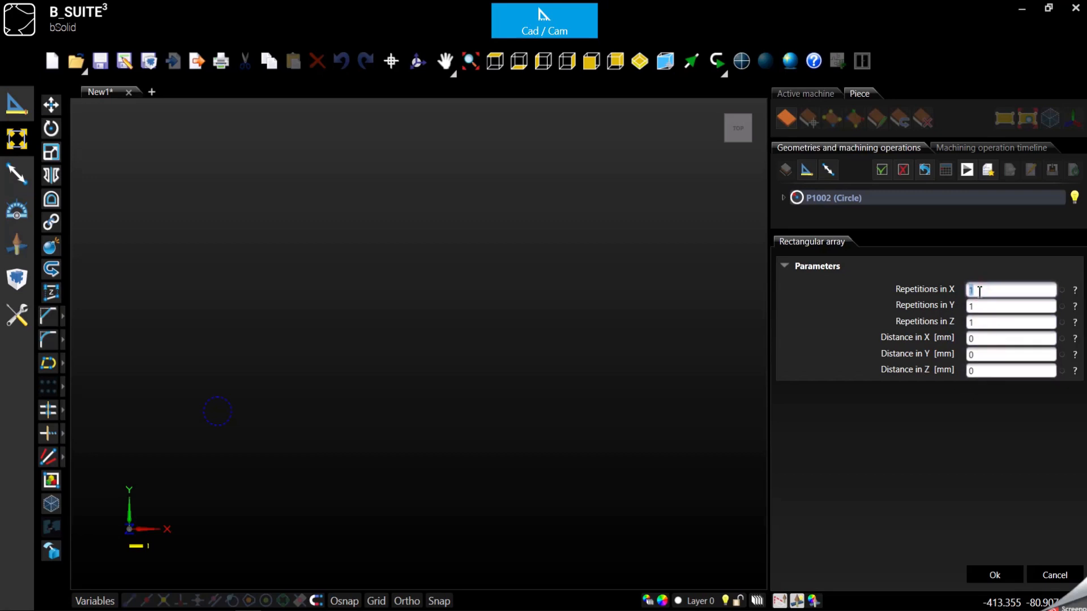
- Enter 5×3×2 repetitions with 15, 20 and 25 mm spacing in the array panel
type("5")
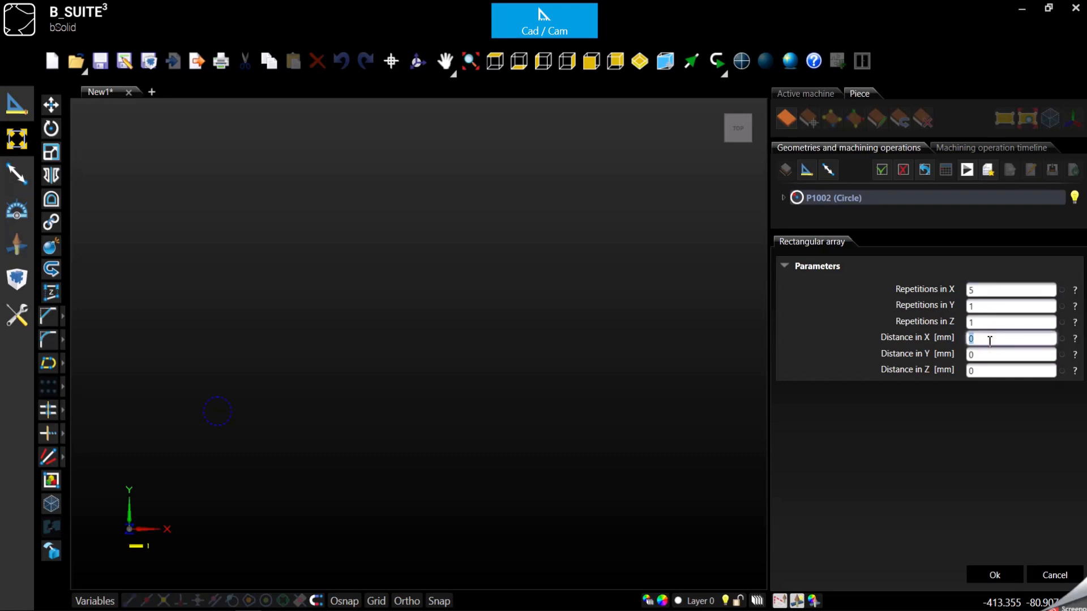
type("15")
left_click(1011, 306)
type("3")
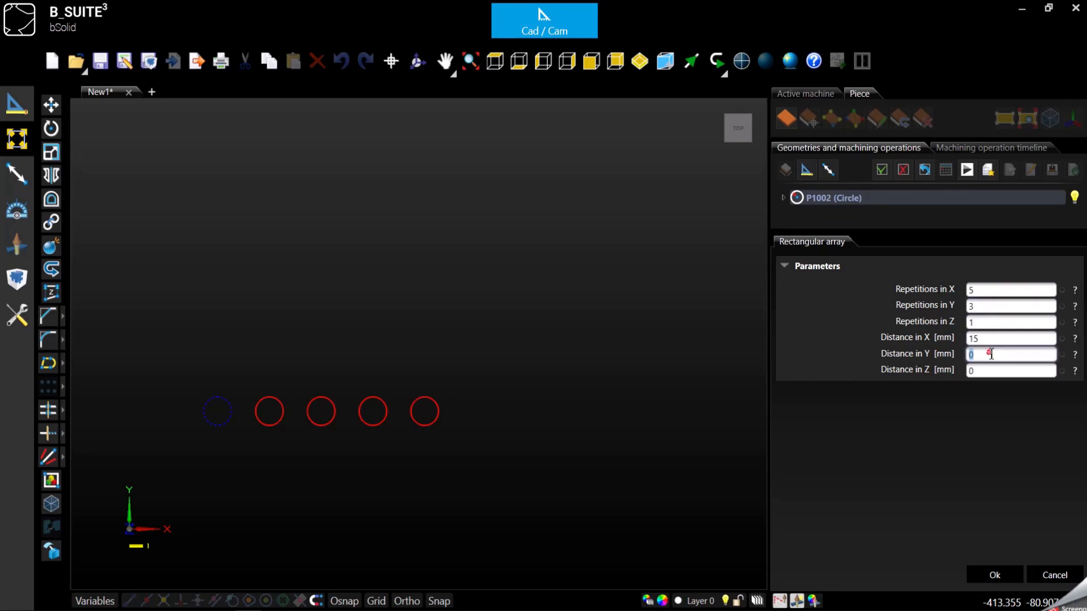
type("20")
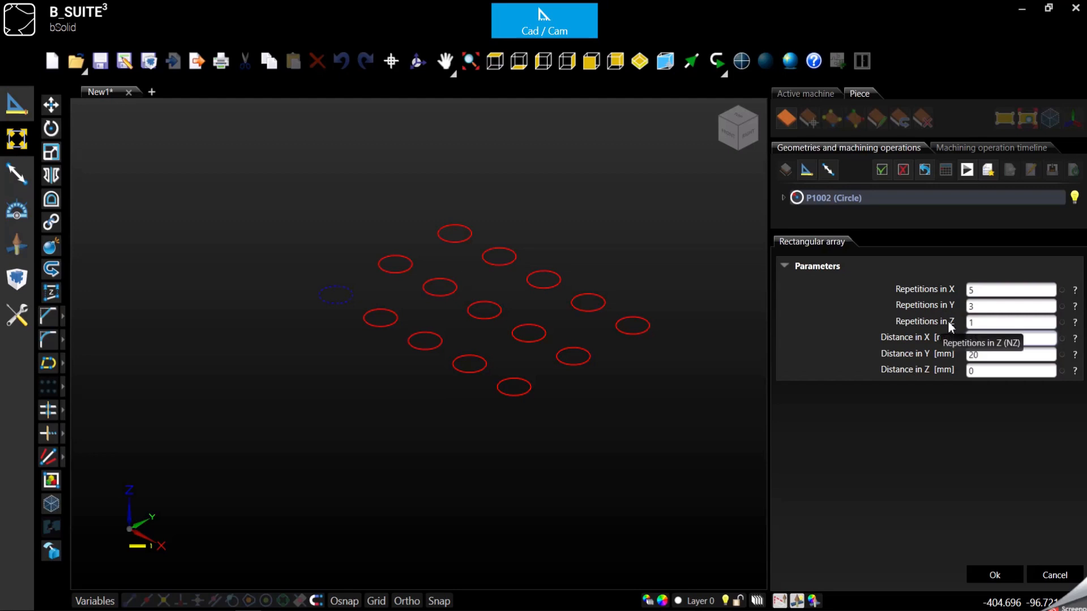
left_click(1010, 321)
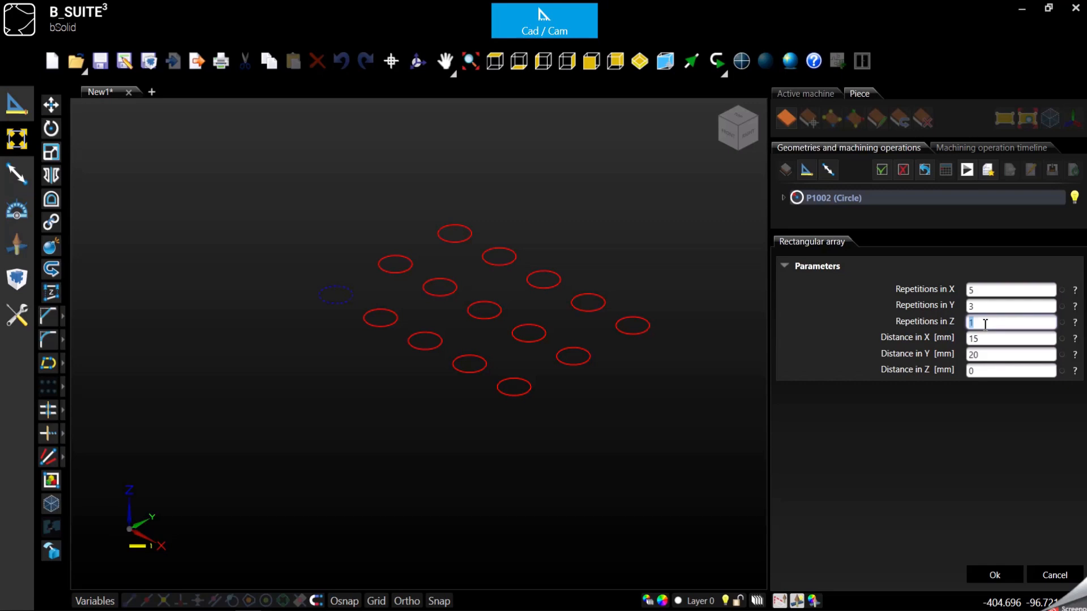
type("2")
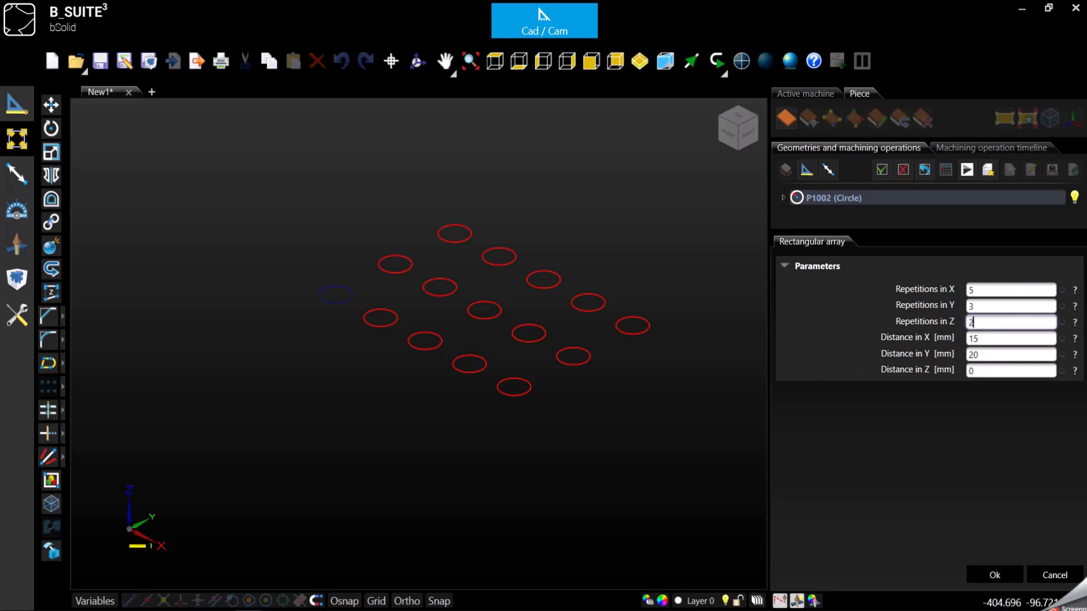
left_click(1010, 370)
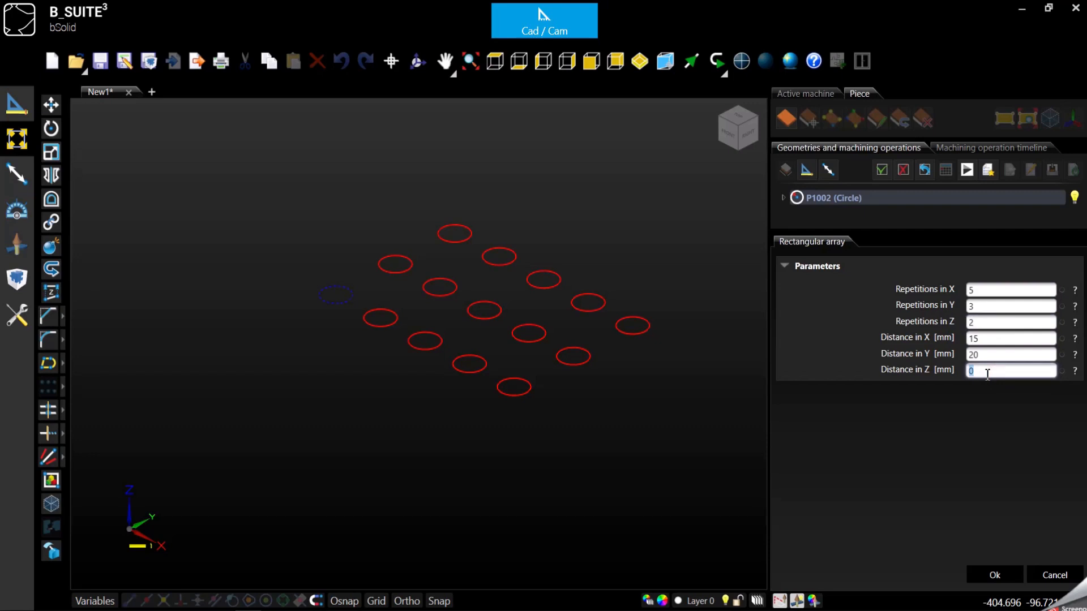
type("25")
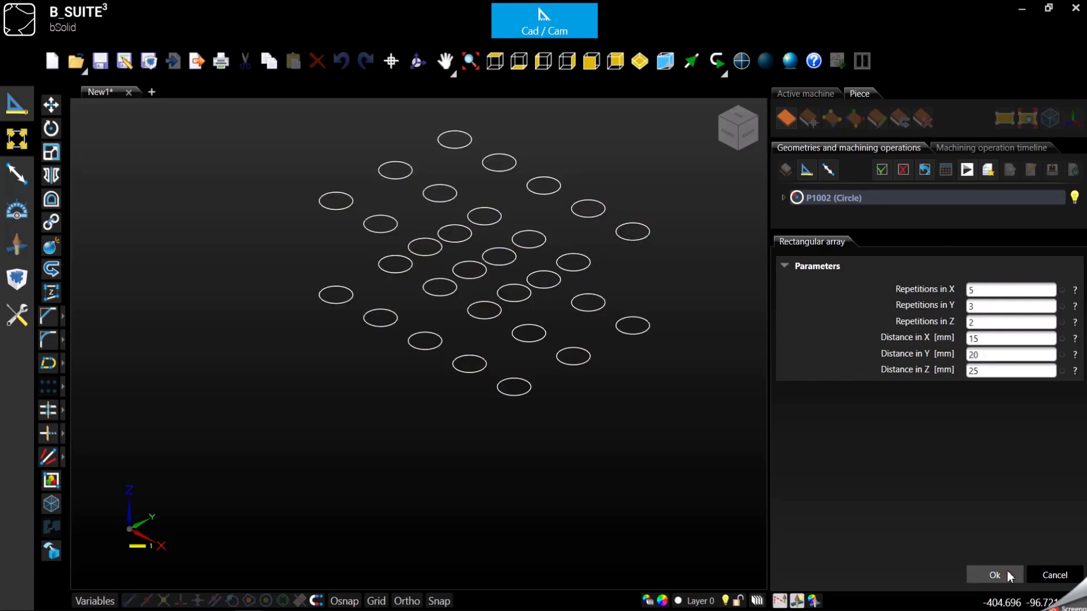
- Confirm the 5×3×2 rectangular array, producing 30 circles
left_click(994, 575)
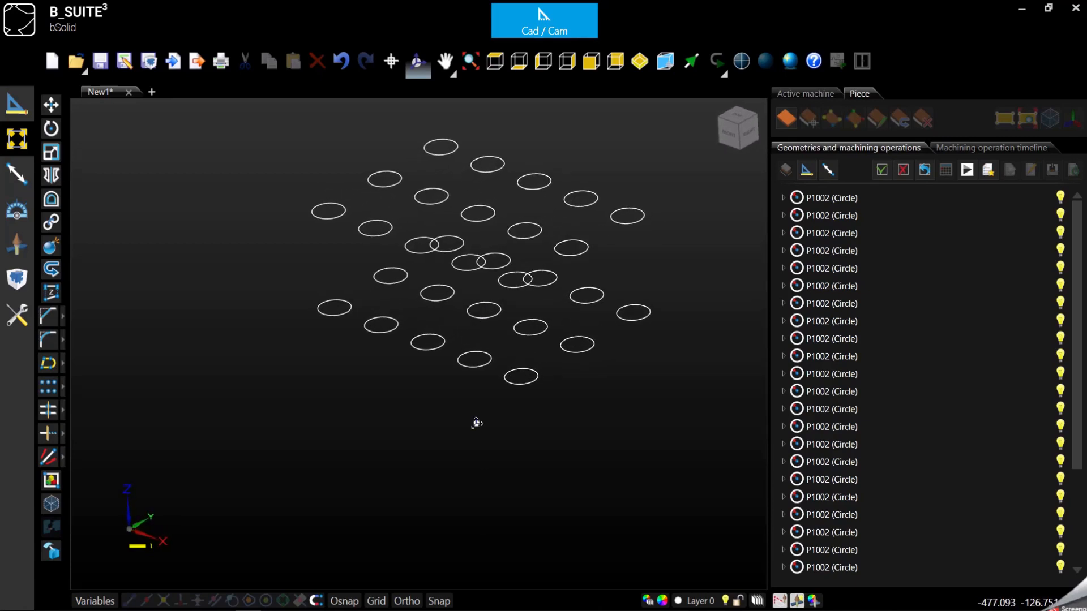
mouse_move(437, 32)
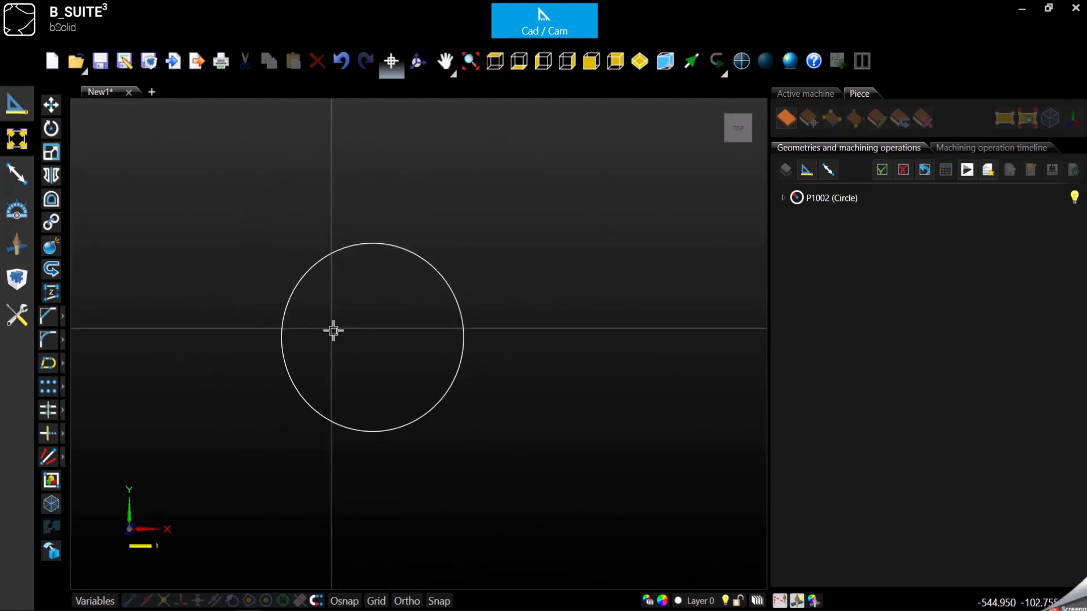
- Zoom out and select the single remaining 4 mm circle
left_click(333, 331)
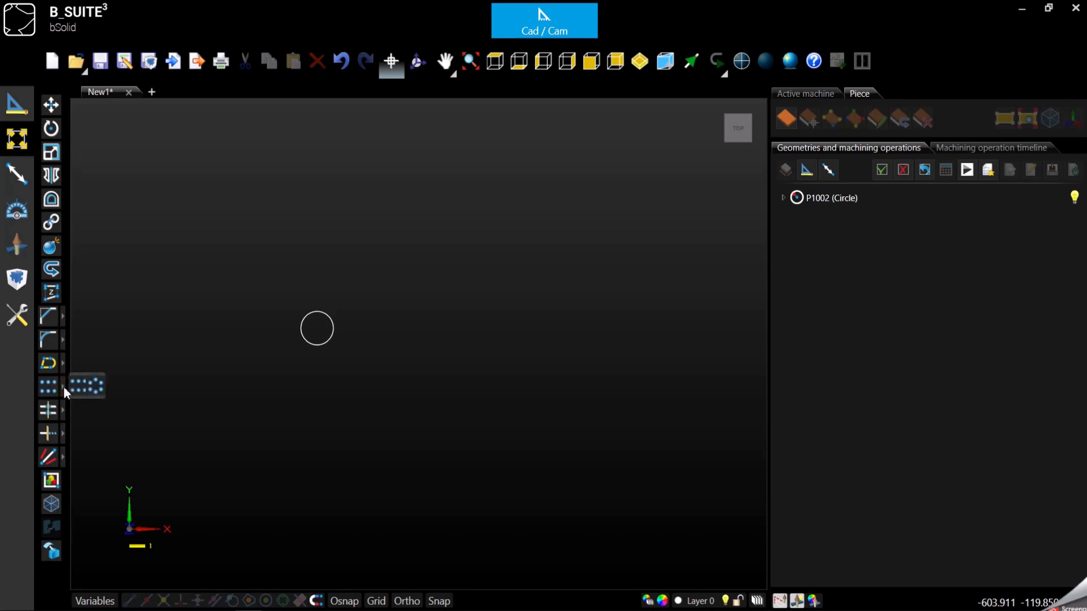
mouse_move(89, 386)
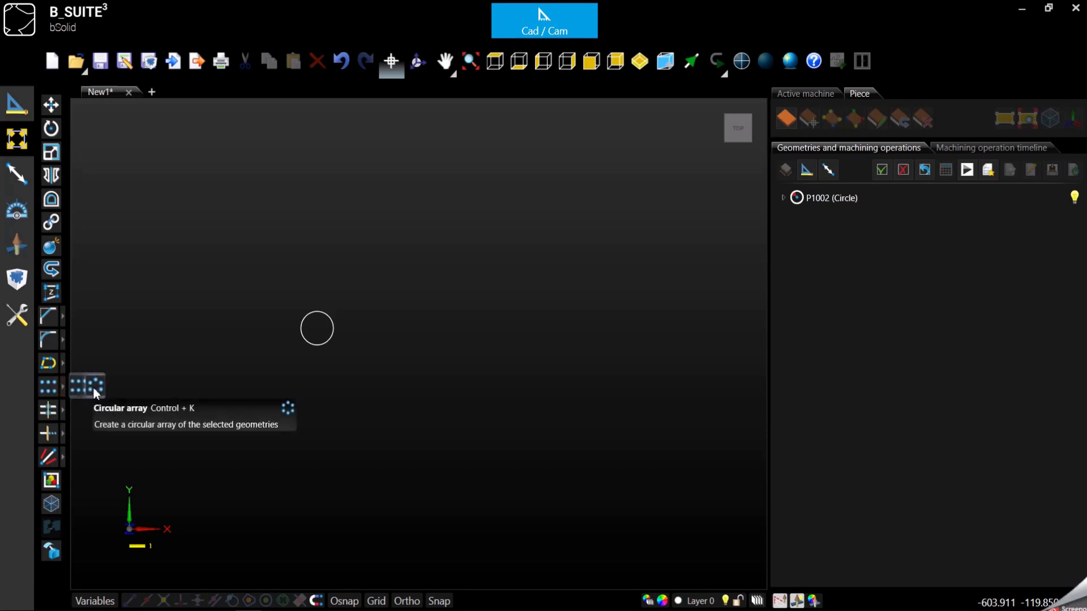
mouse_move(169, 312)
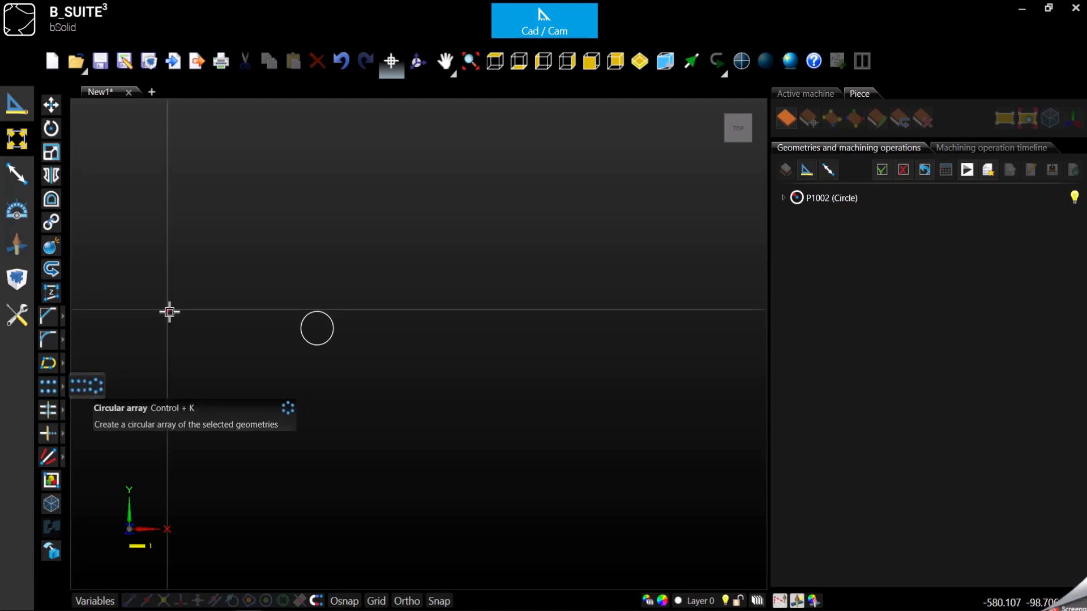
left_click(317, 327)
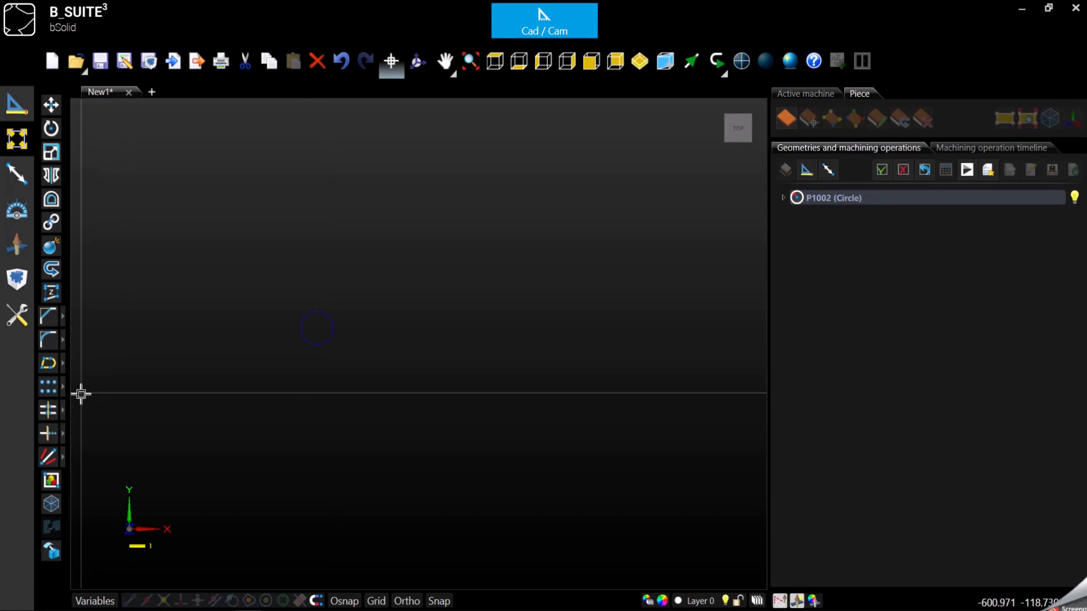
mouse_move(90, 386)
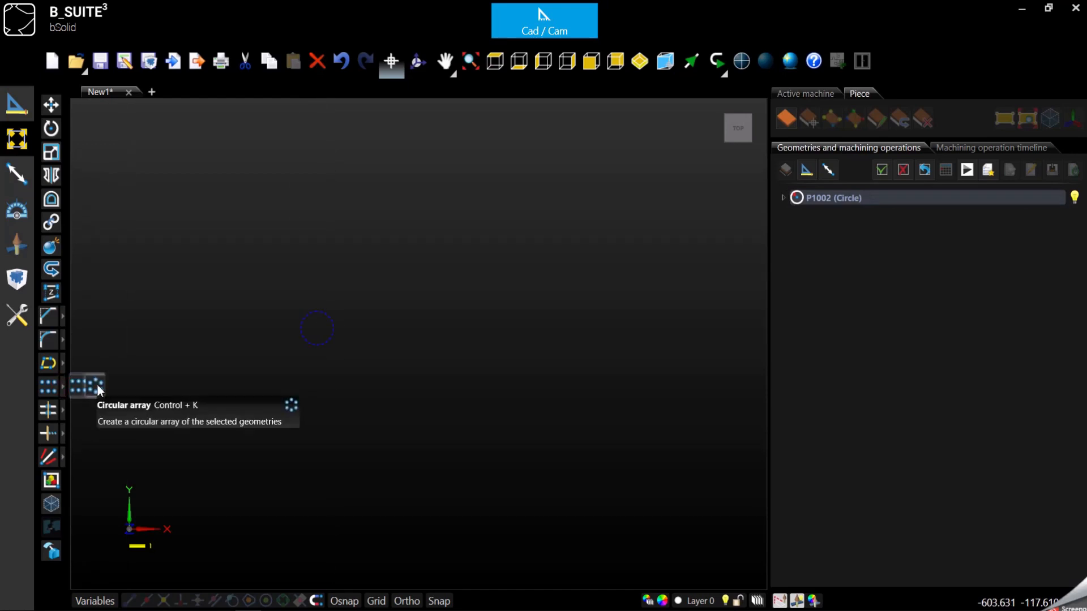
- Begin a circular array of the circle, placing the pivot to its right
left_click(86, 386)
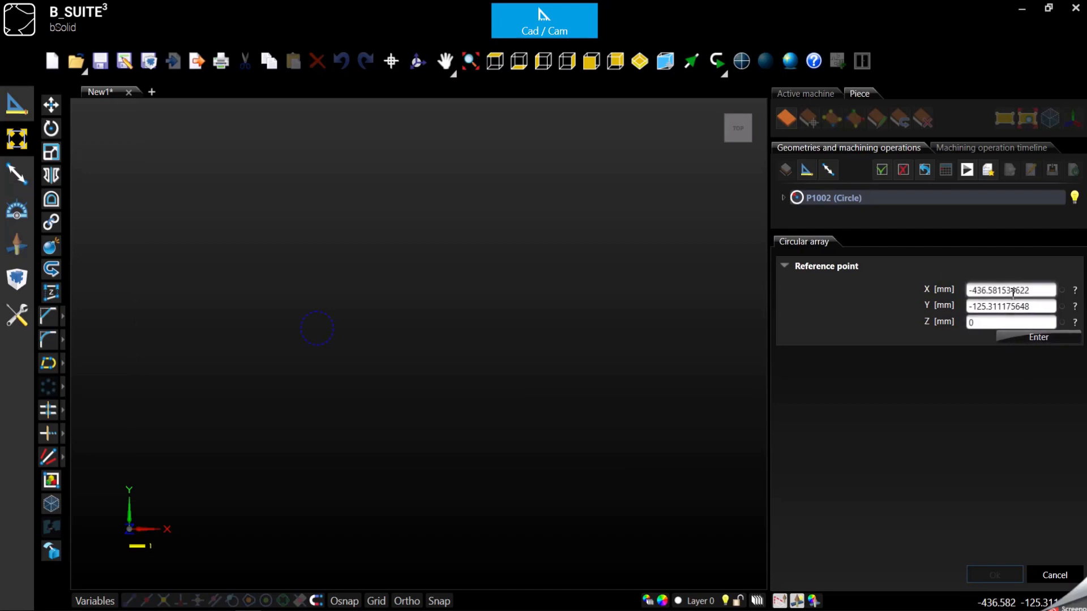
mouse_move(529, 348)
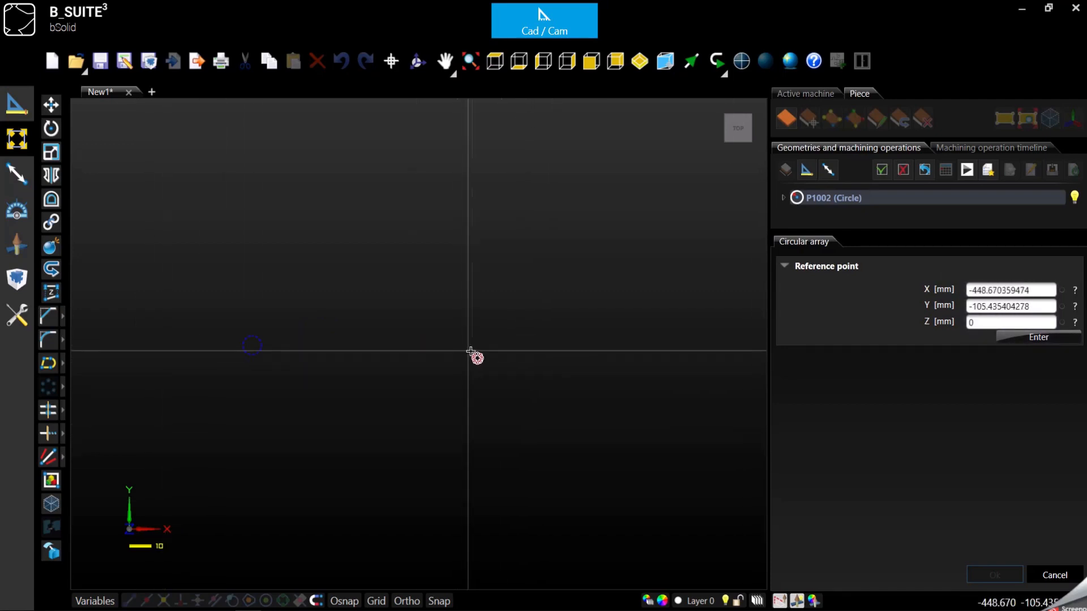
mouse_move(486, 350)
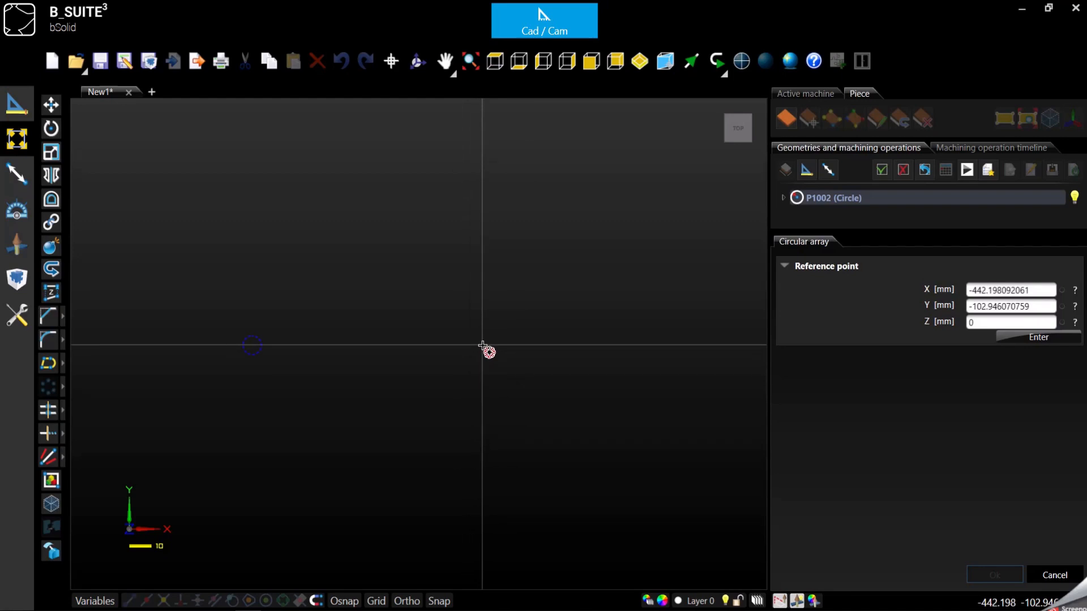
mouse_move(487, 350)
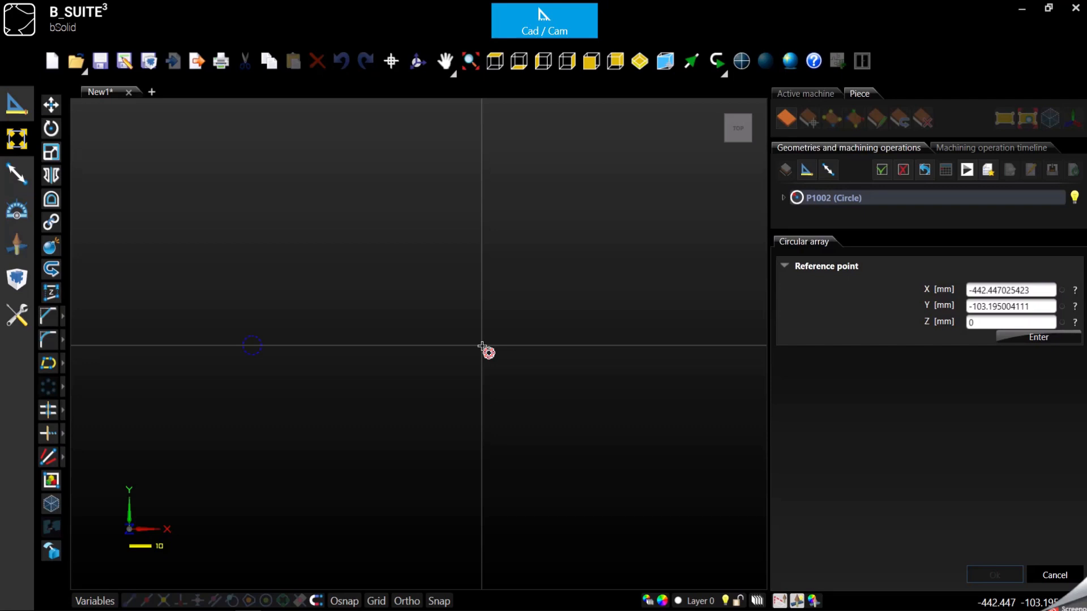
mouse_move(398, 355)
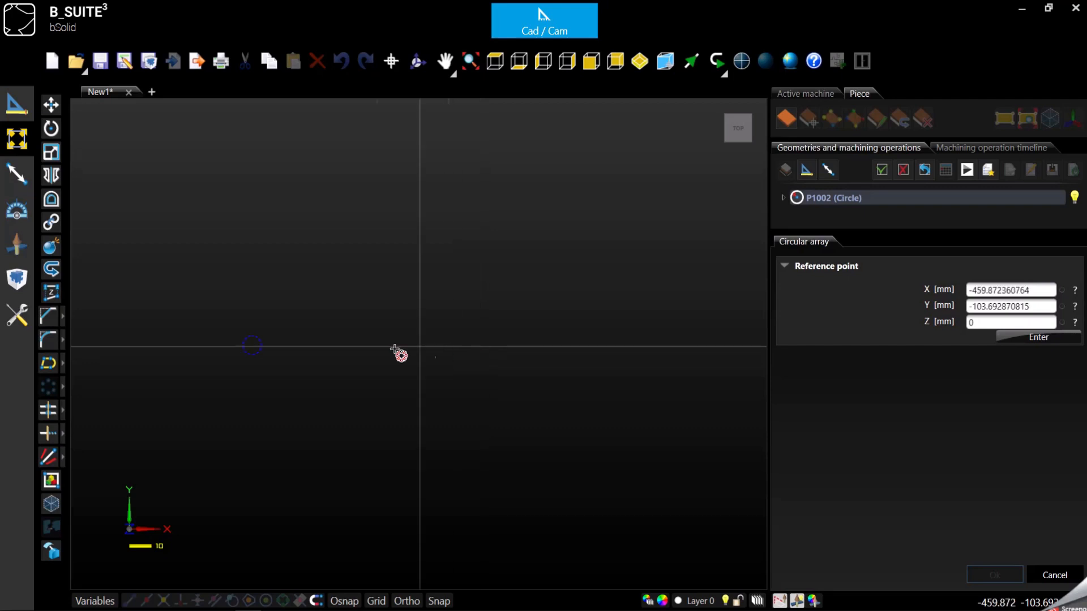
mouse_move(492, 374)
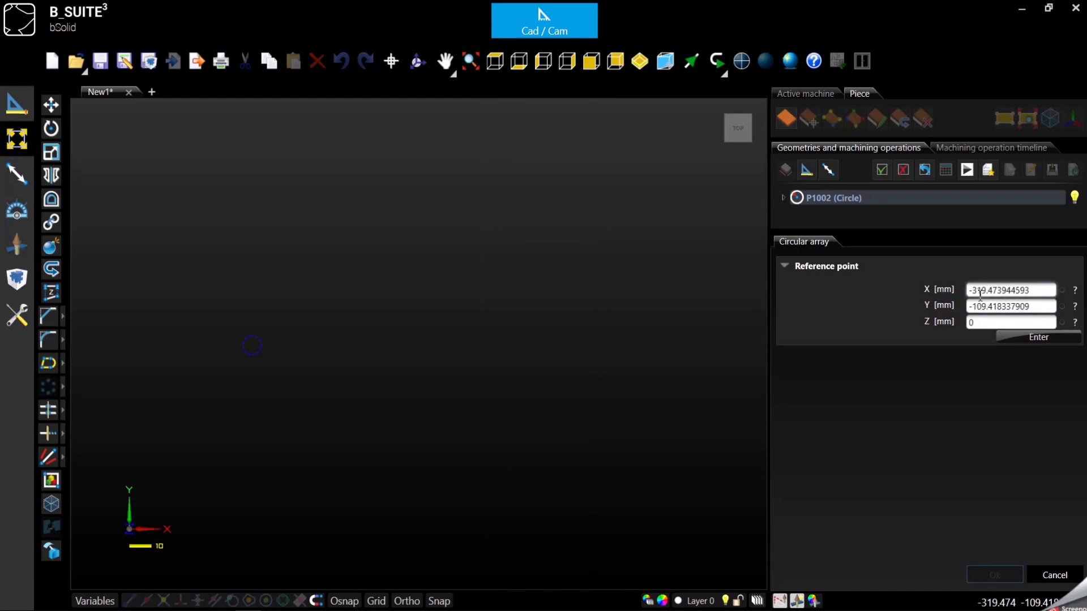
triple_click(1010, 289)
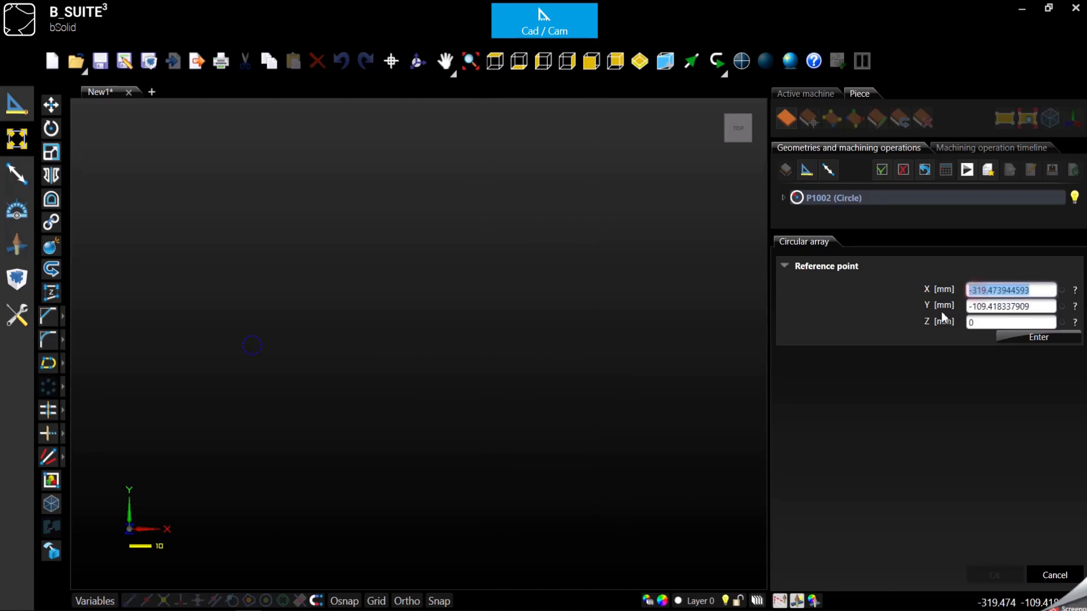
mouse_move(435, 355)
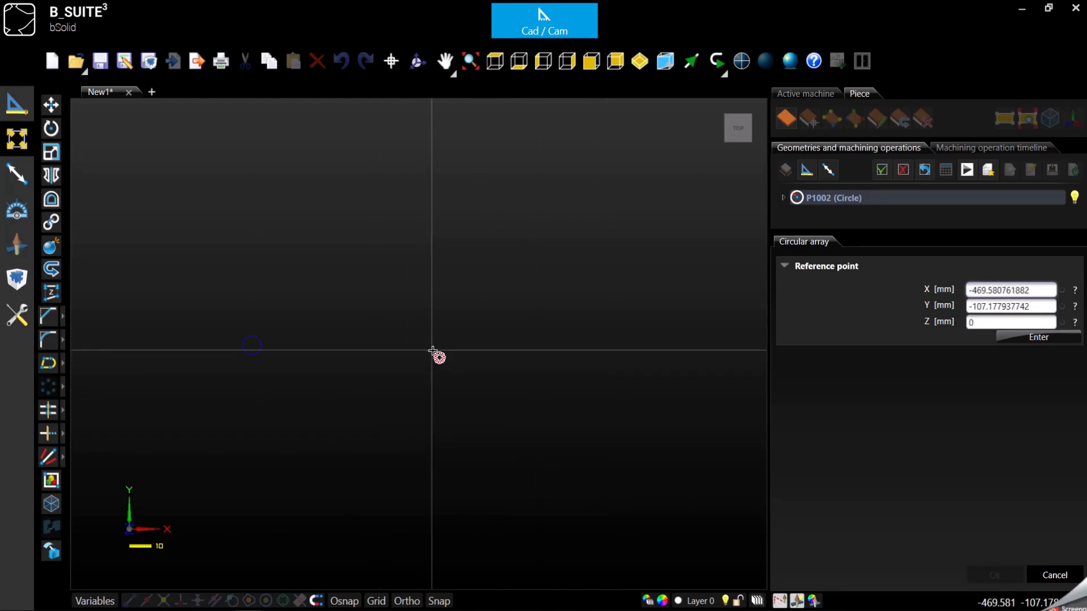
mouse_move(455, 352)
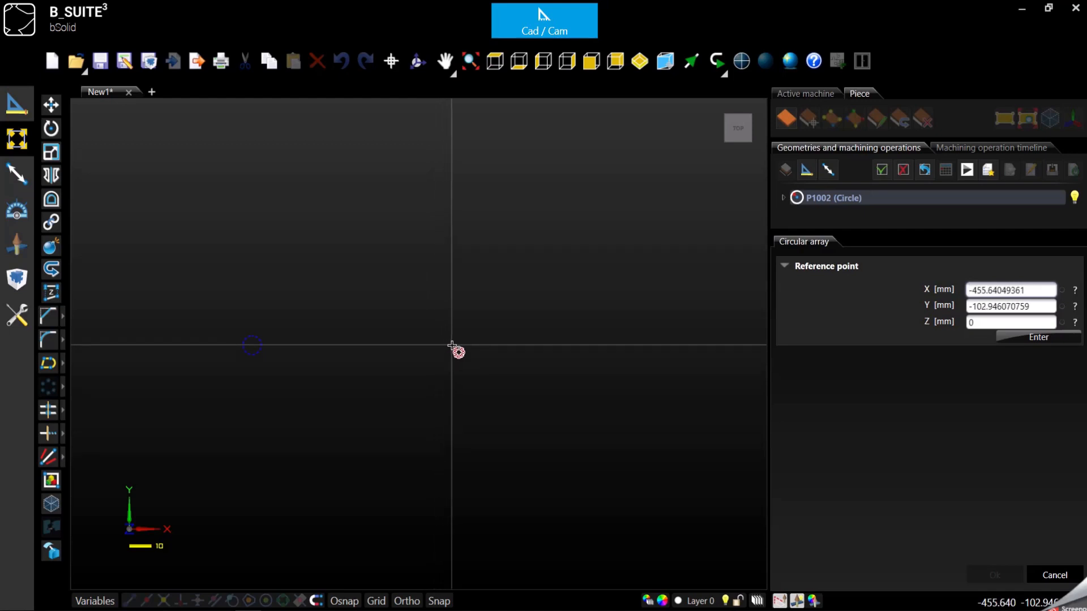
left_click(1037, 337)
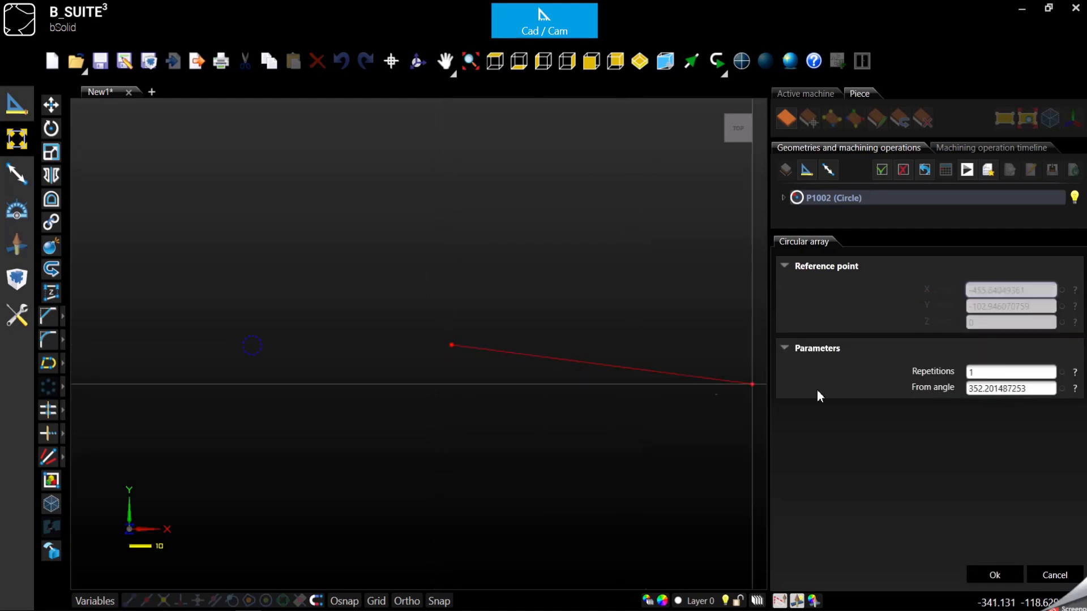
- Give the circular array 15 repetitions
left_click(1010, 372)
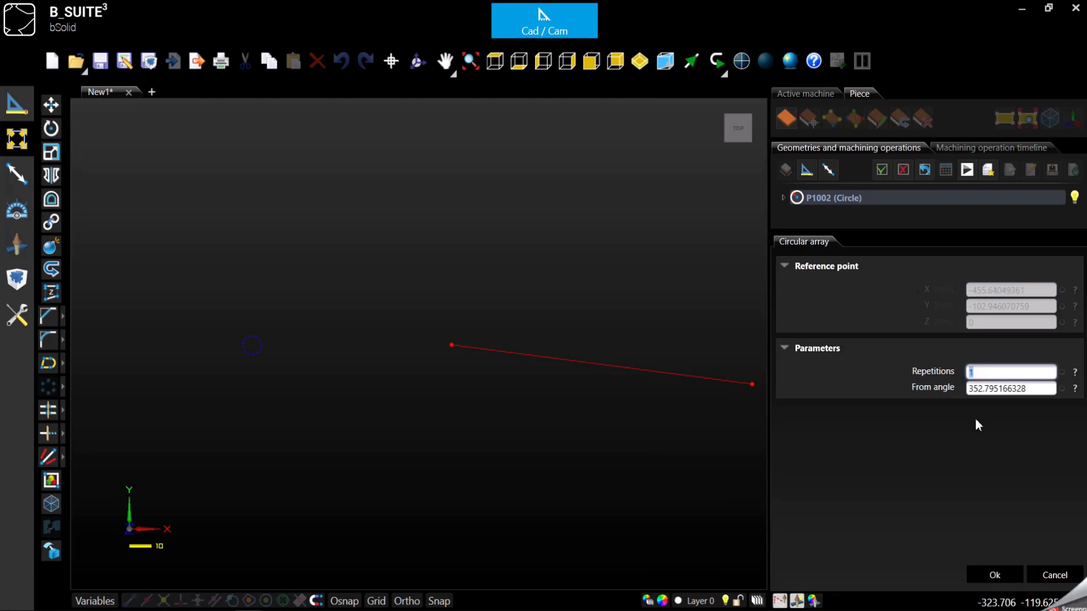
type("15")
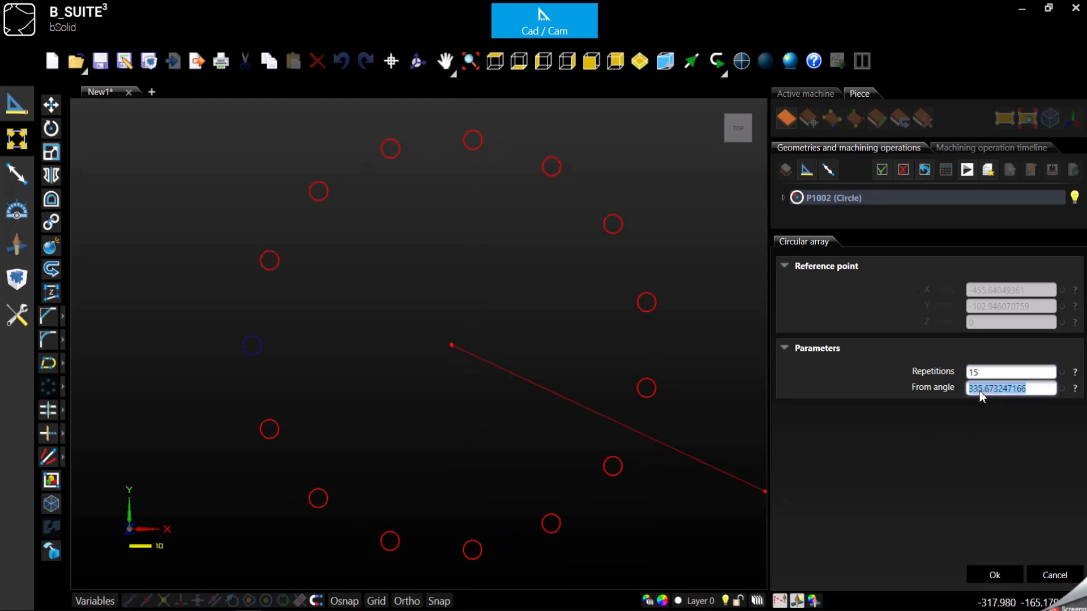
mouse_move(995, 401)
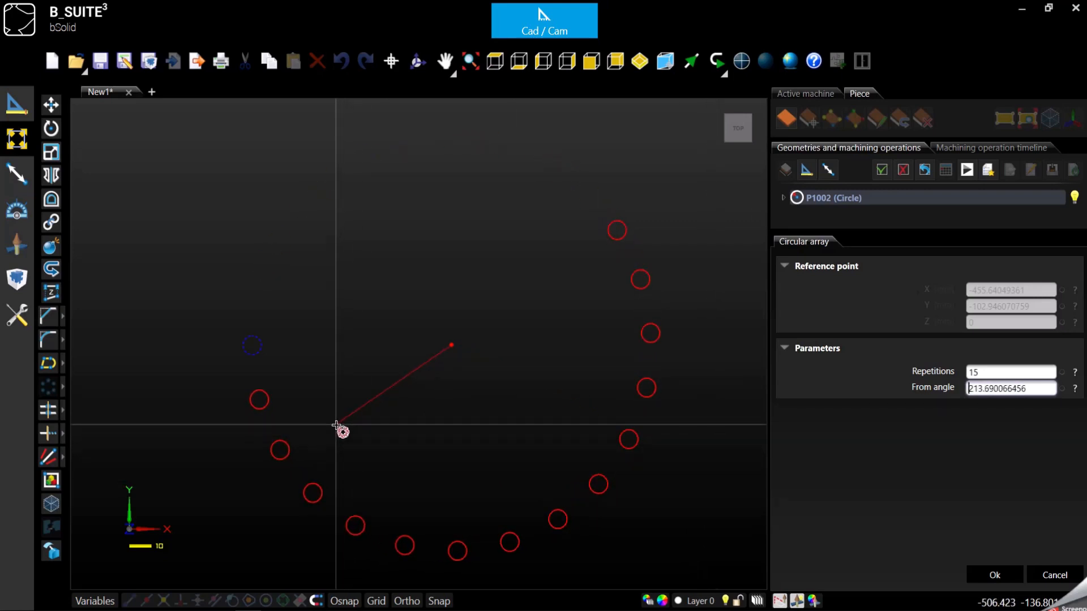
- Fix the arc angle to create the 15 copied circles
left_click(993, 575)
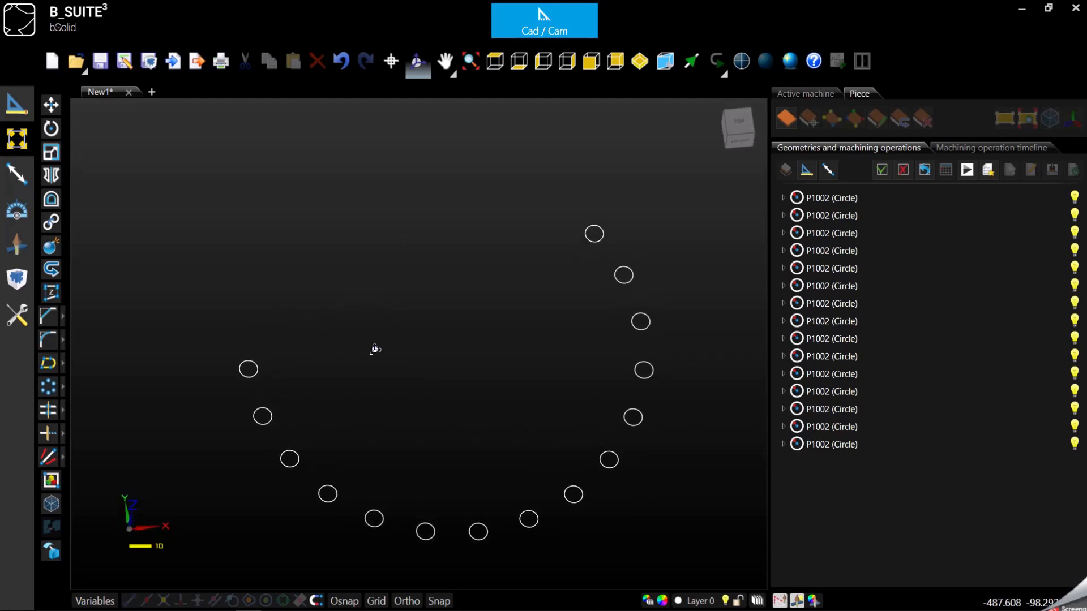
mouse_move(429, 385)
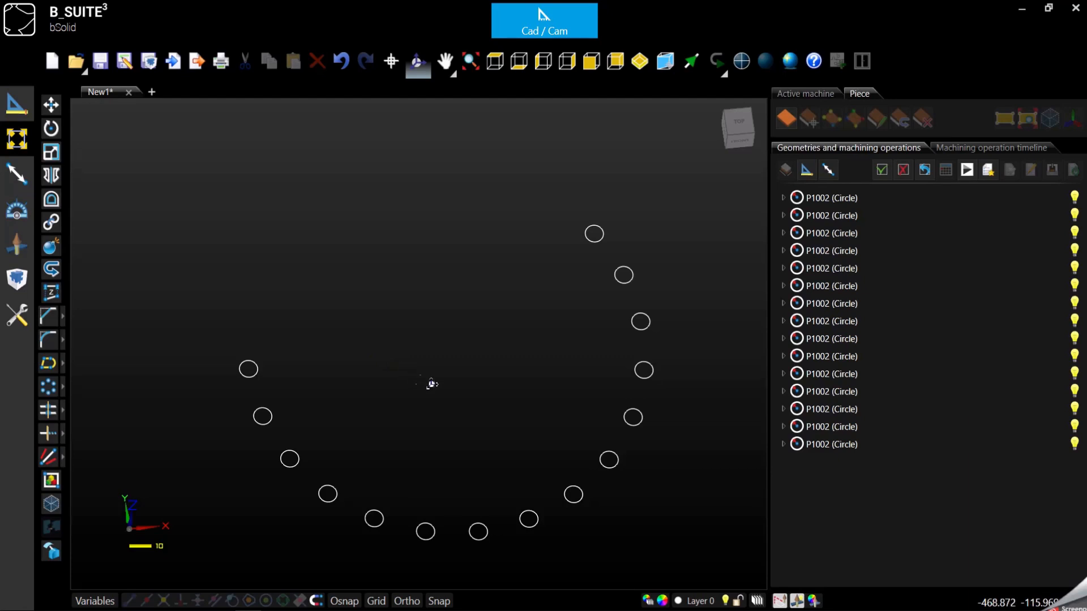
mouse_move(485, 373)
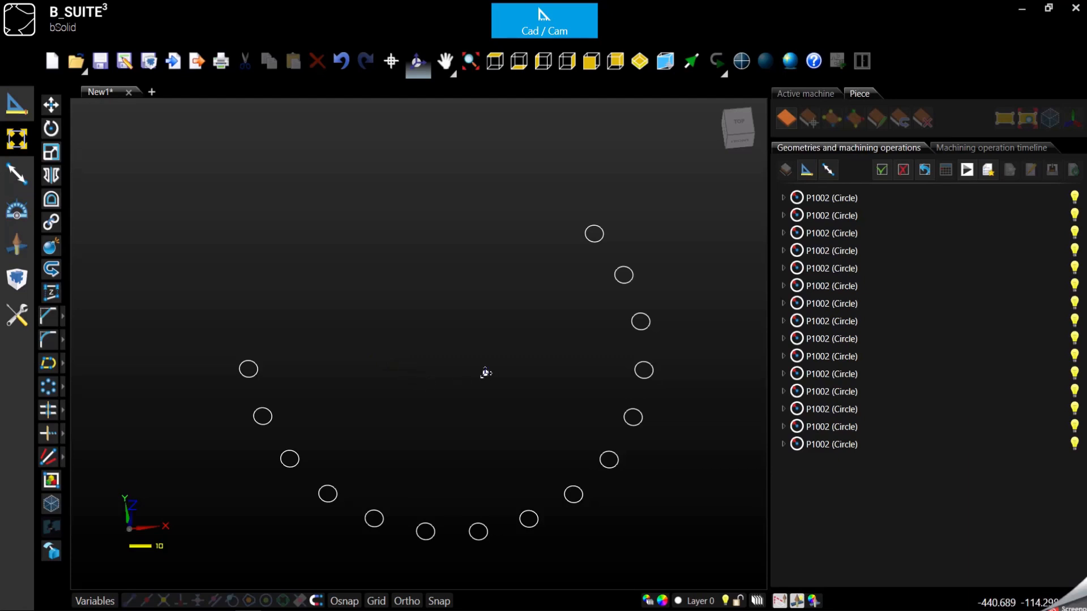